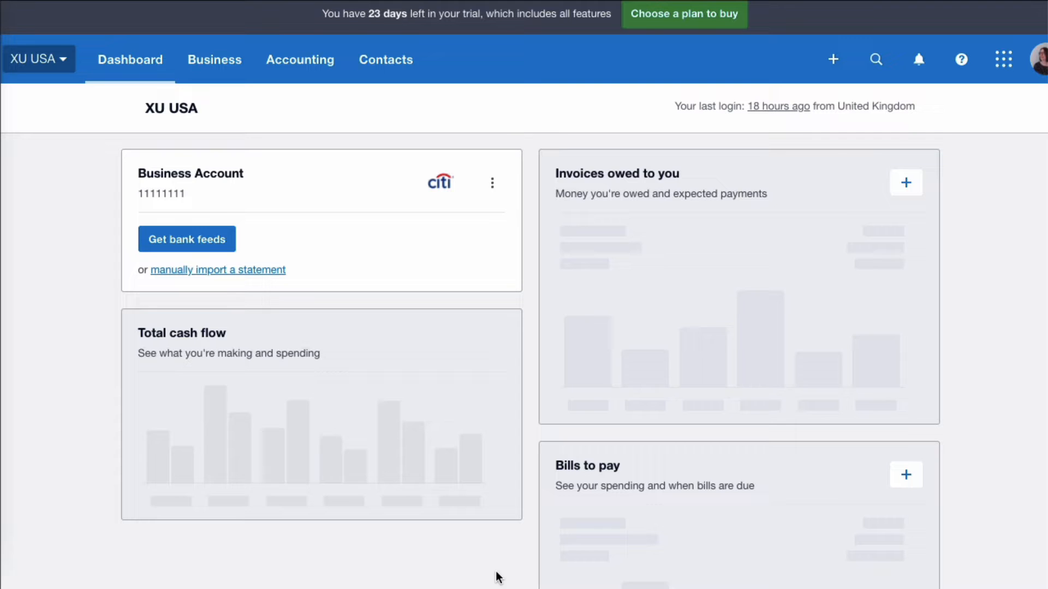
{"action": "mouse_move", "coordinate": [503, 121]}
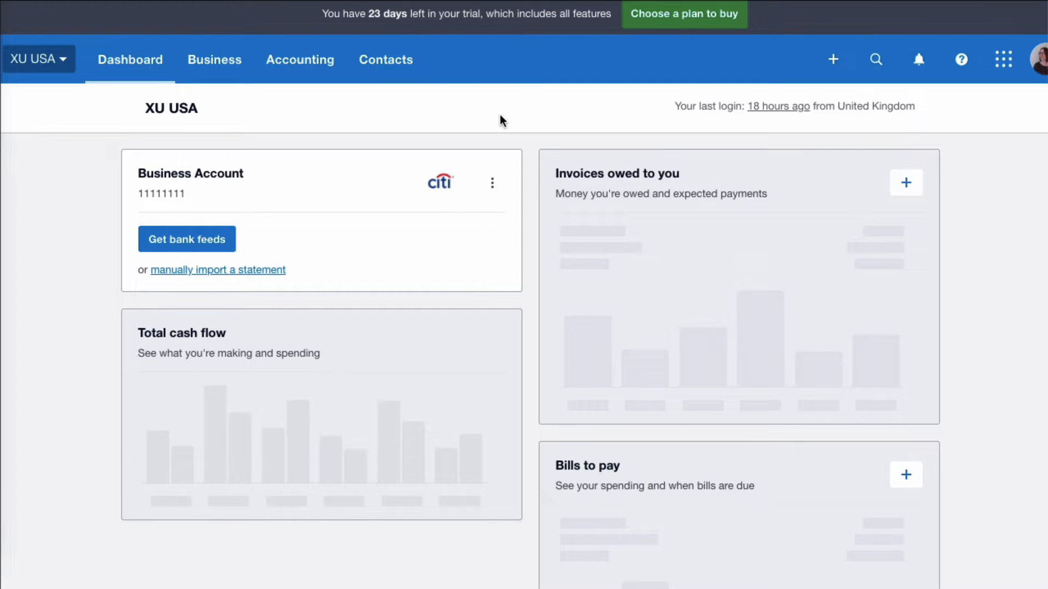
Step: Open Fixed asset settings from Accounting > Advanced
{"action": "left_click", "coordinate": [299, 59]}
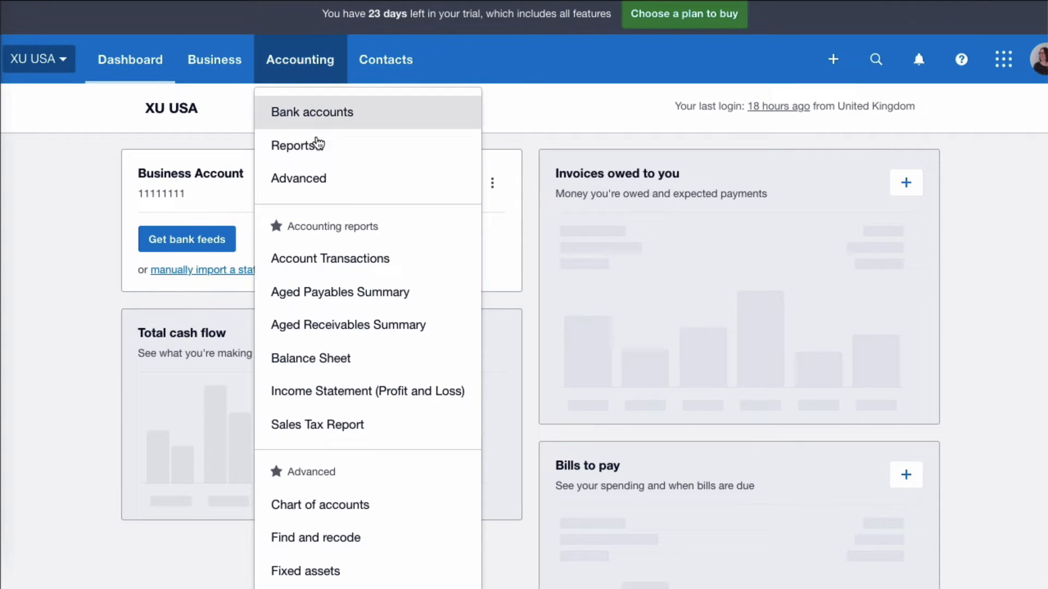
{"action": "left_click", "coordinate": [298, 178]}
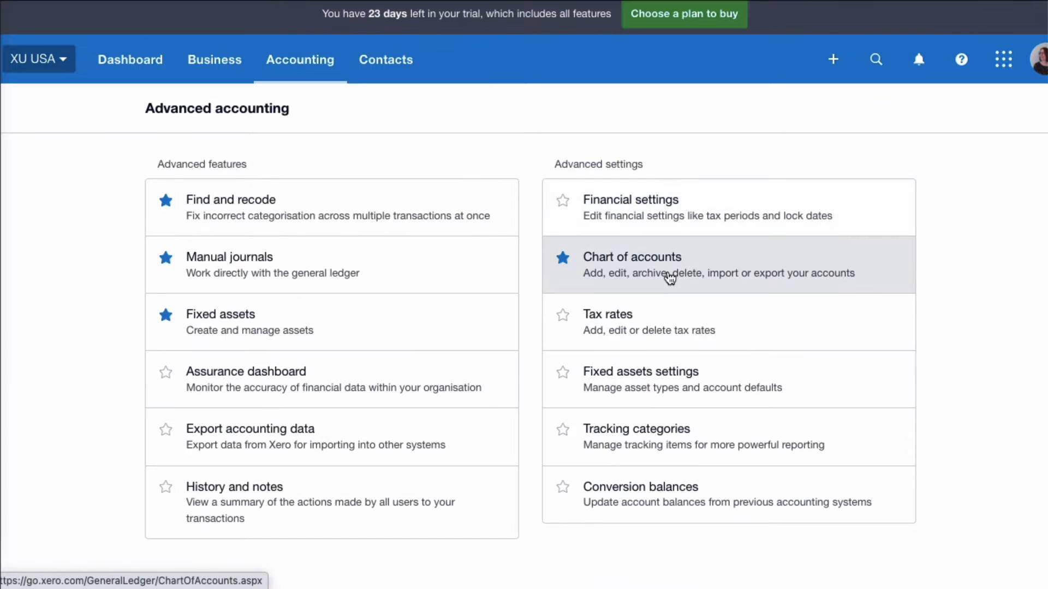
{"action": "mouse_move", "coordinate": [645, 372]}
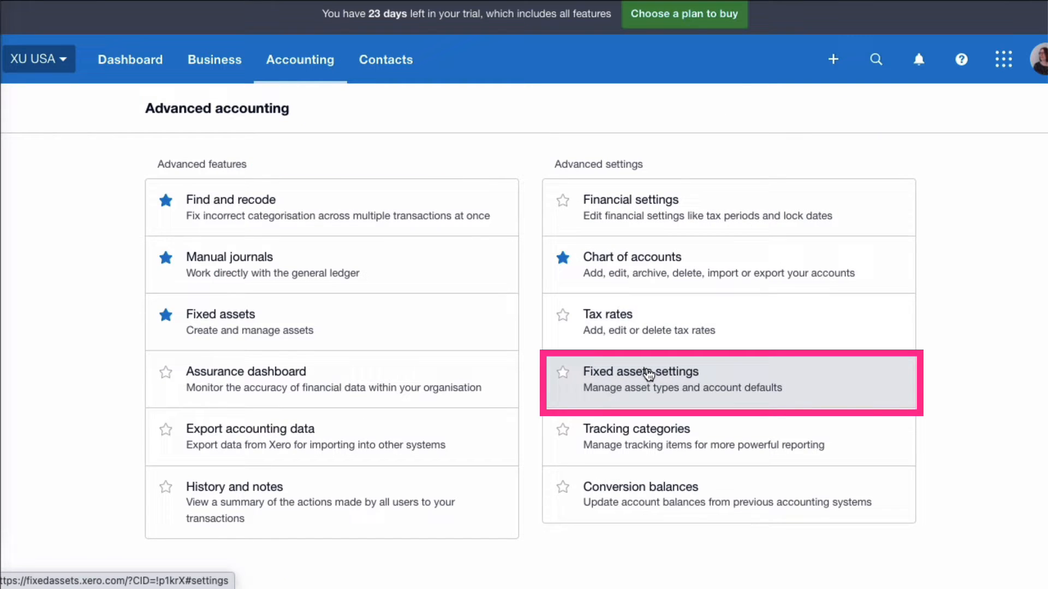
{"action": "left_click", "coordinate": [640, 371]}
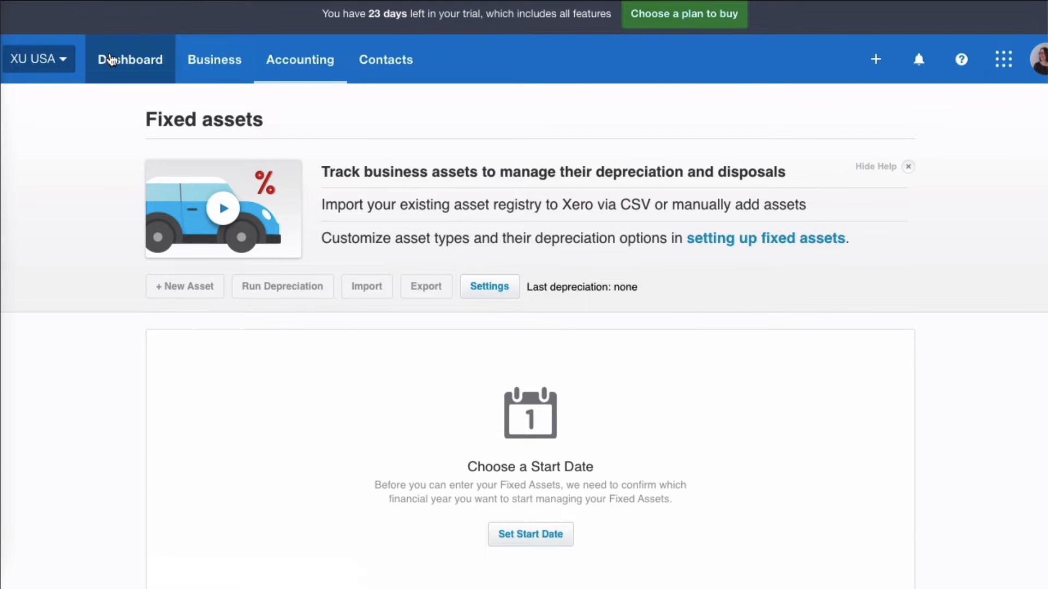
Step: Visit the Fixed assets register, then reach the Chart of accounts Assets tab
{"action": "left_click", "coordinate": [130, 60]}
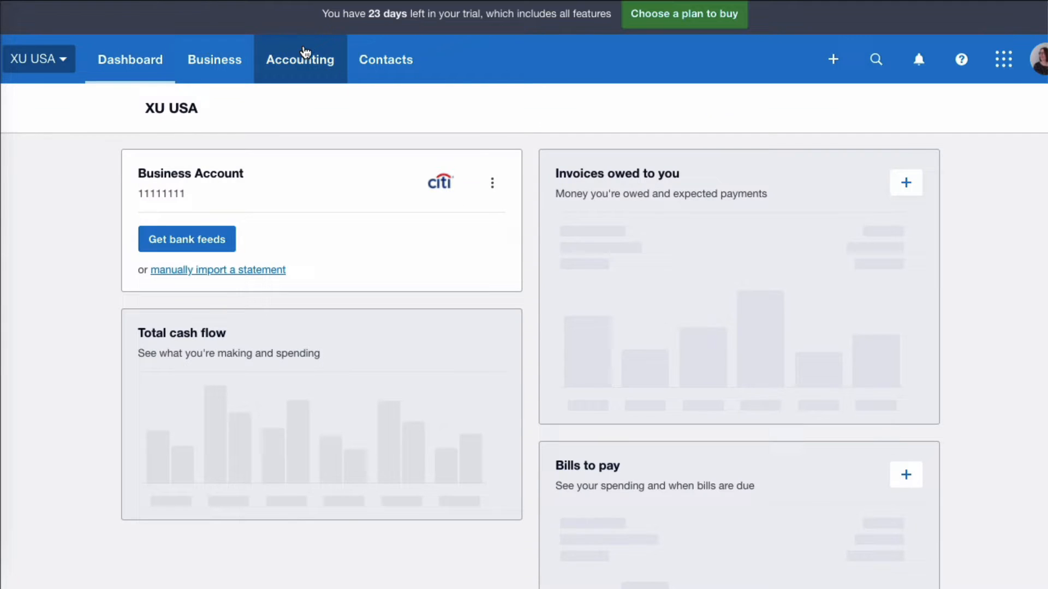
{"action": "left_click", "coordinate": [300, 59]}
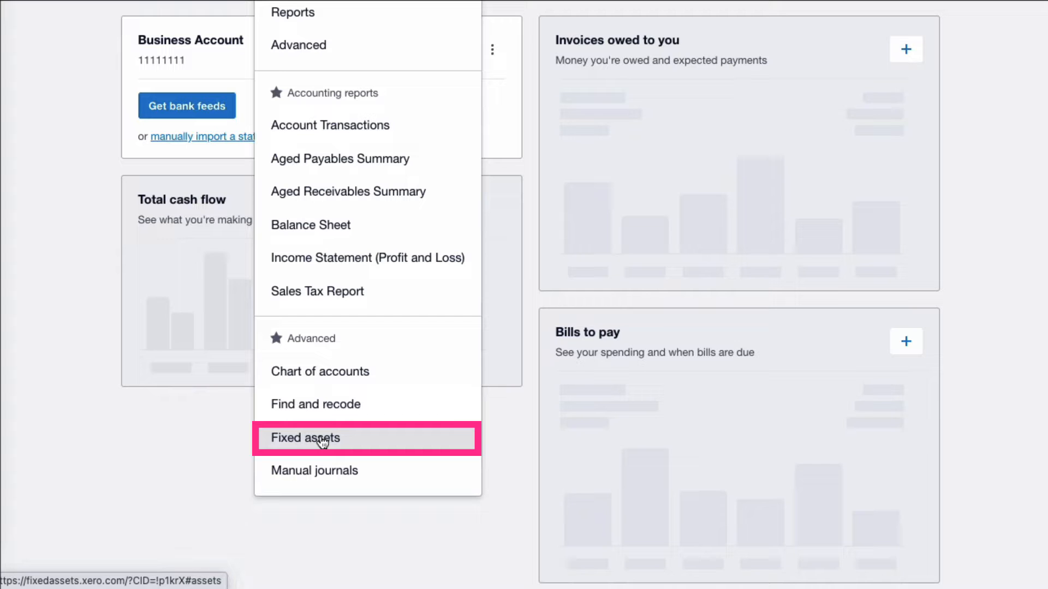
{"action": "left_click", "coordinate": [304, 437]}
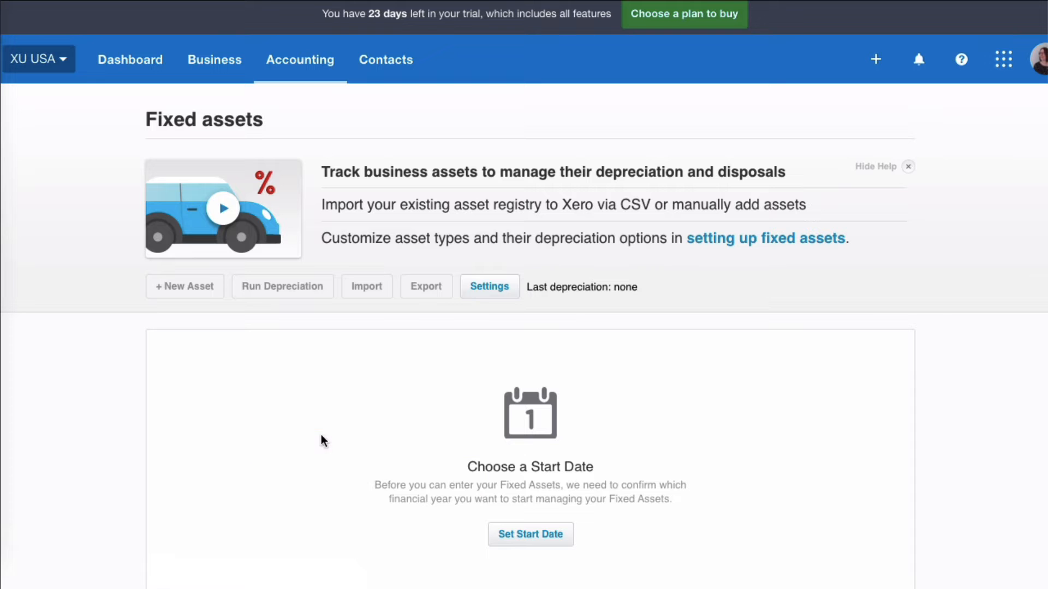
{"action": "left_click", "coordinate": [488, 286]}
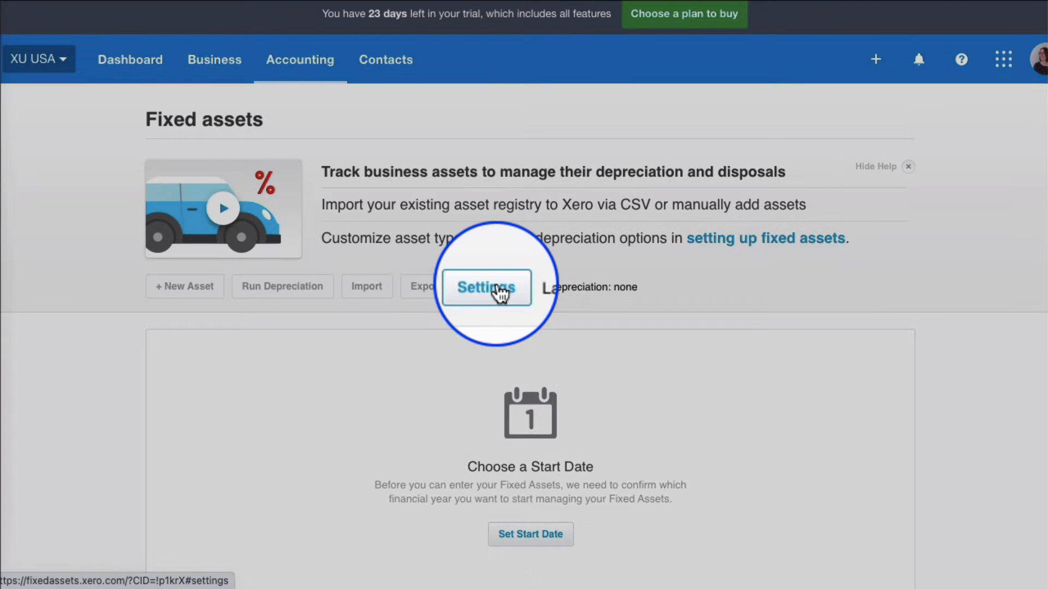
{"action": "left_click", "coordinate": [484, 287]}
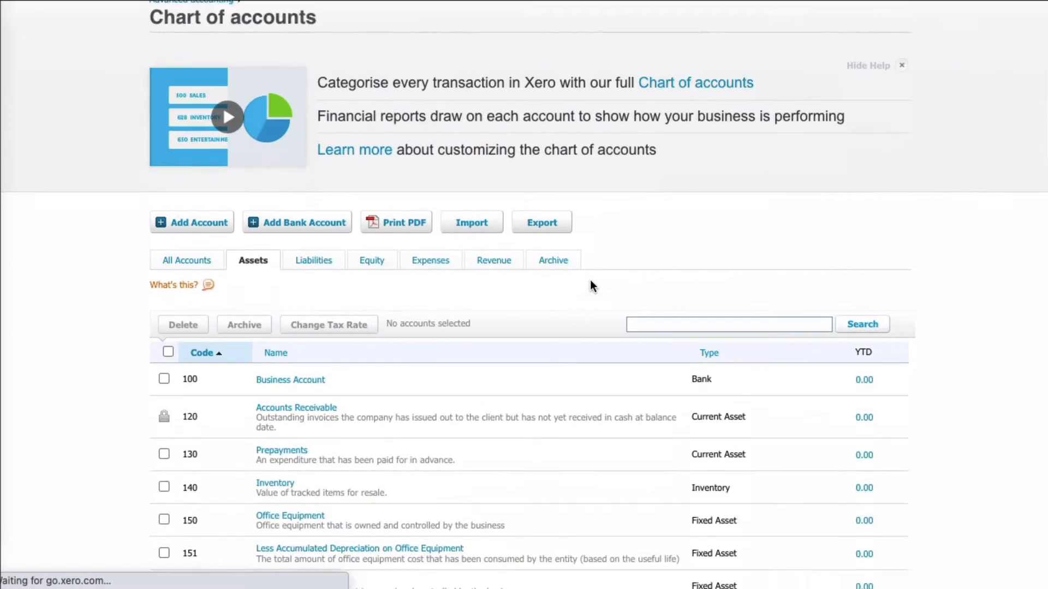
Step: Review asset accounts 150–161 and go to Fixed asset settings
{"action": "scroll", "scroll_direction": "down", "scroll_amount": 3}
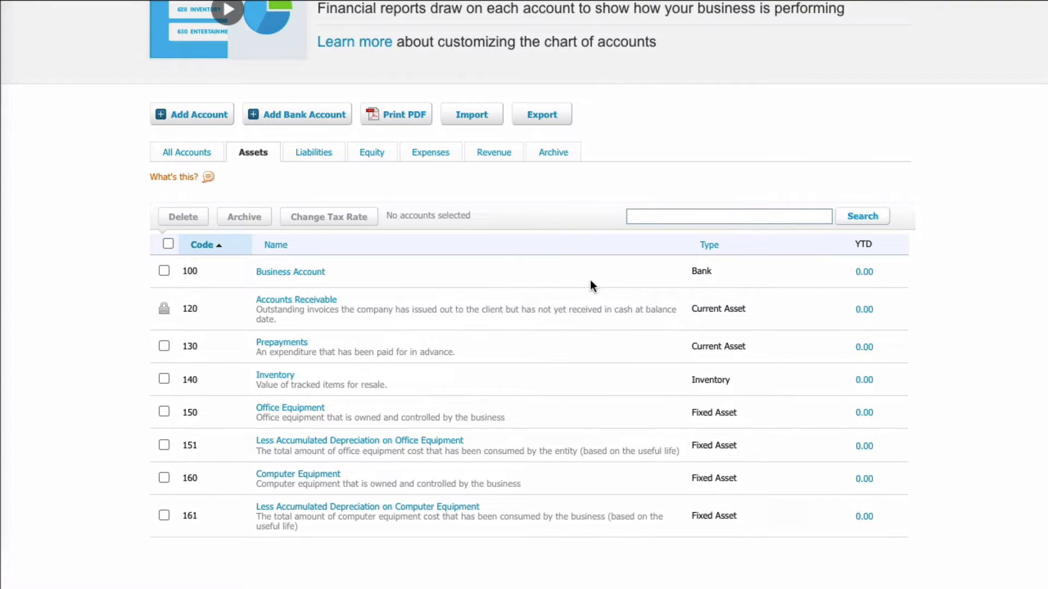
{"action": "mouse_move", "coordinate": [488, 402]}
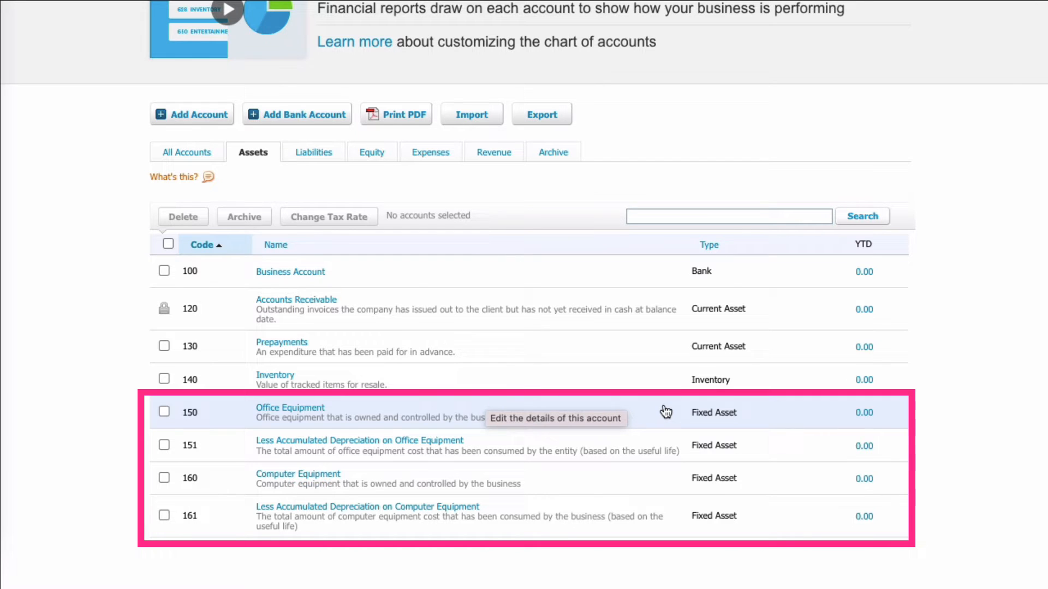
{"action": "mouse_move", "coordinate": [300, 446]}
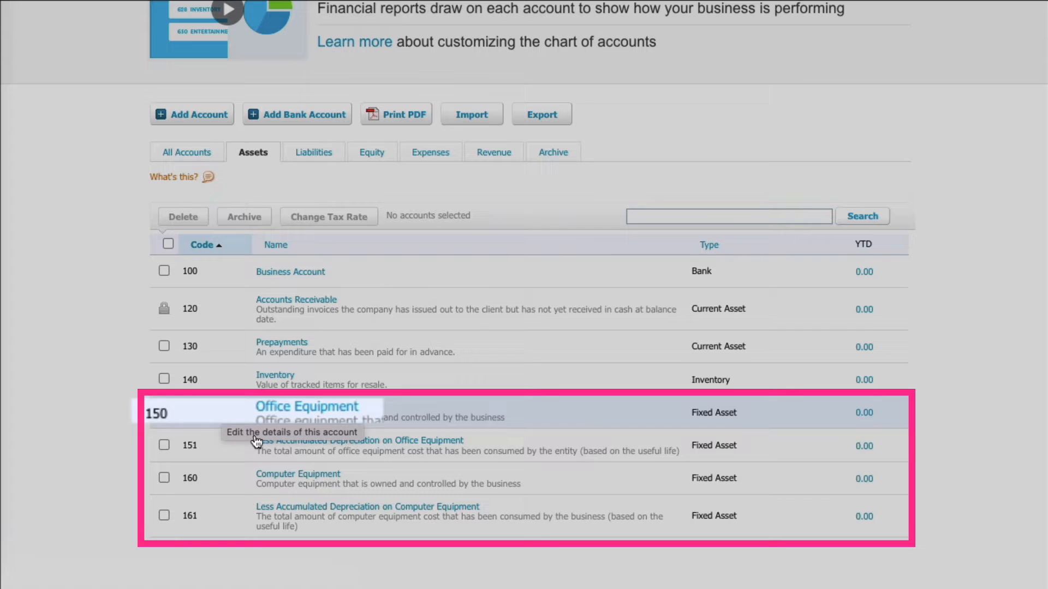
{"action": "mouse_move", "coordinate": [318, 474]}
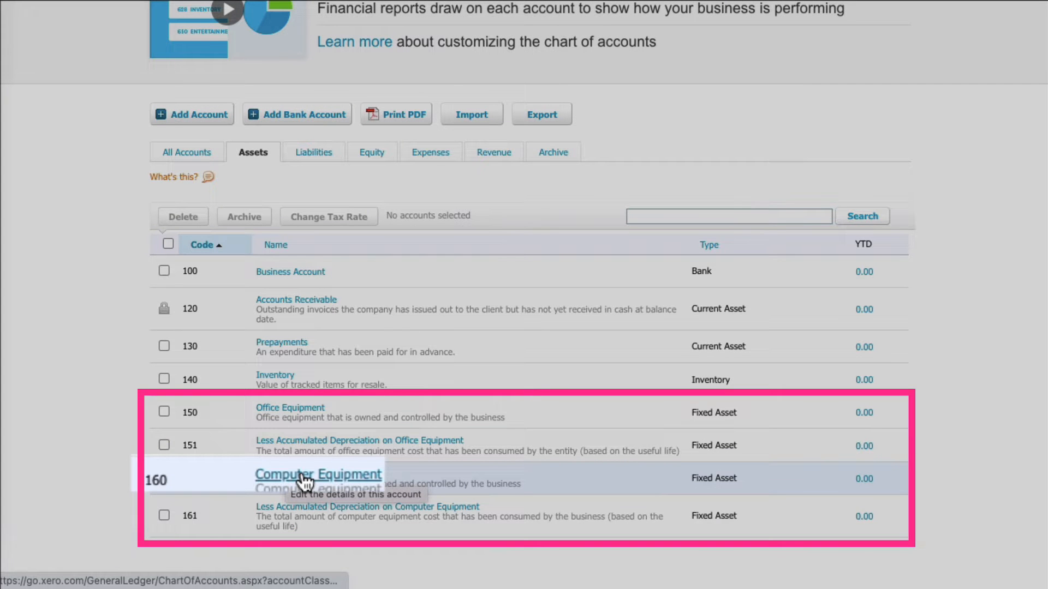
{"action": "left_click", "coordinate": [316, 473]}
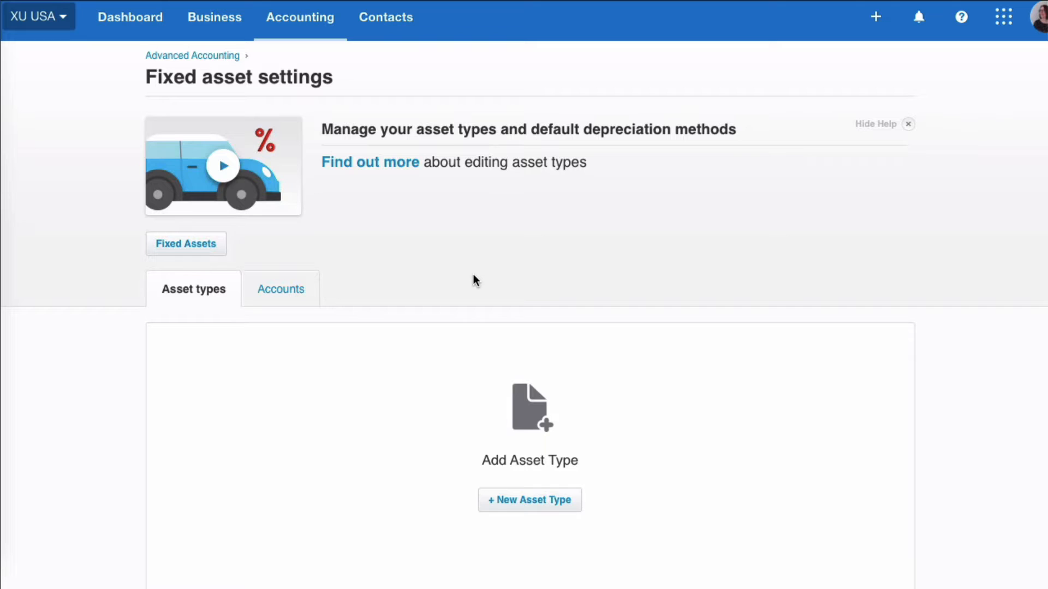
{"action": "mouse_move", "coordinate": [612, 269]}
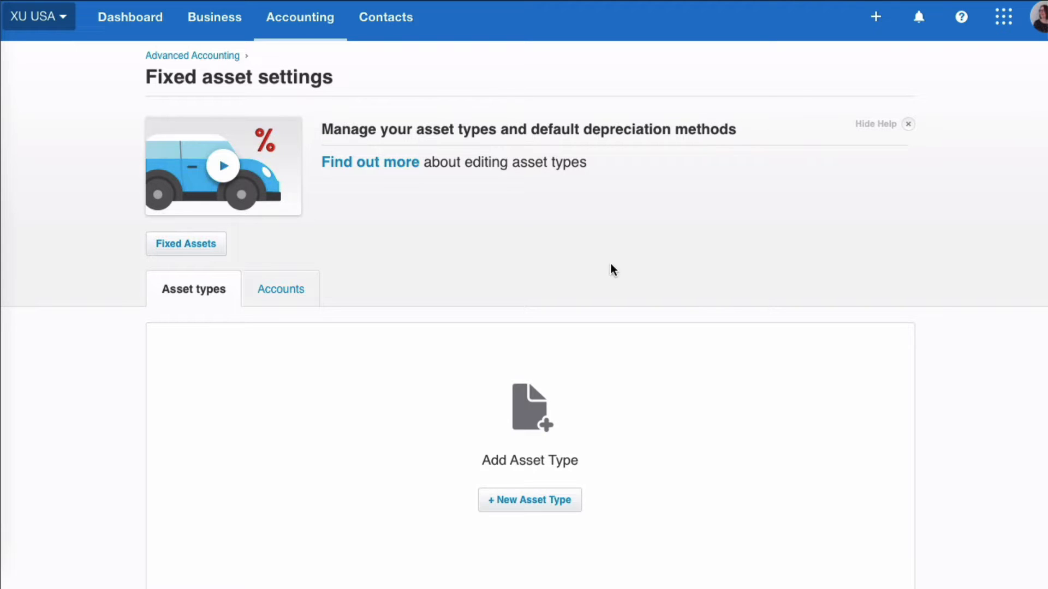
{"action": "mouse_move", "coordinate": [616, 461]}
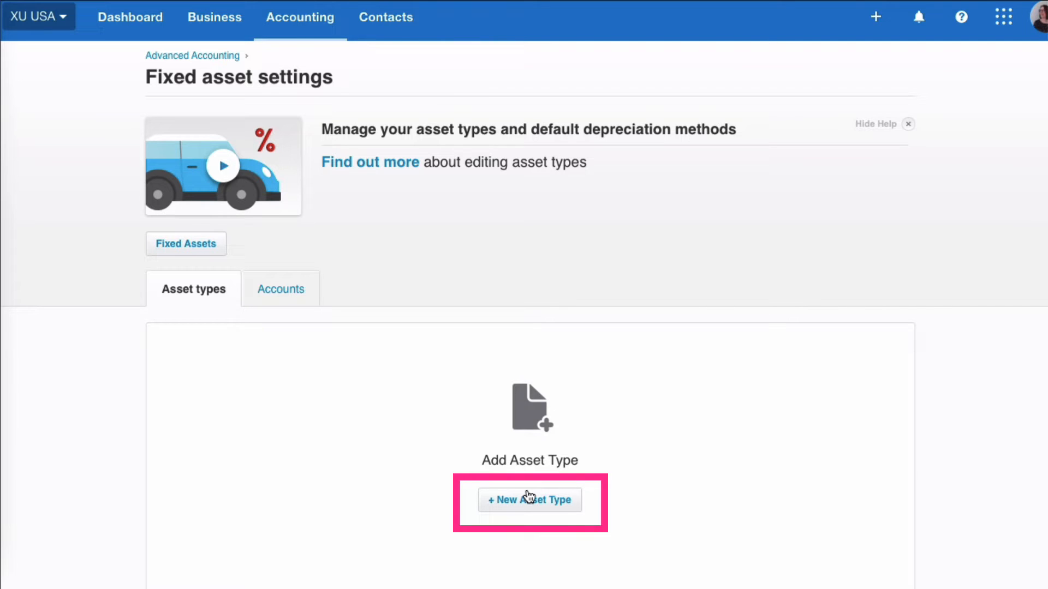
Step: Create a Computers asset type using accounts 160, 161 and 700 Depreciation
{"action": "left_click", "coordinate": [529, 500]}
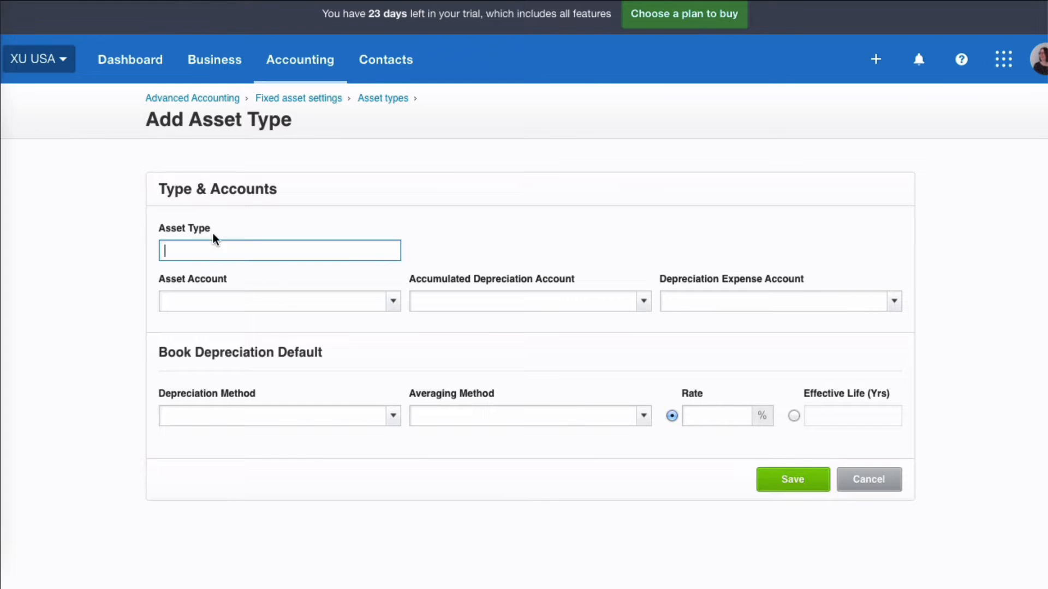
{"action": "type", "text": "Computers"}
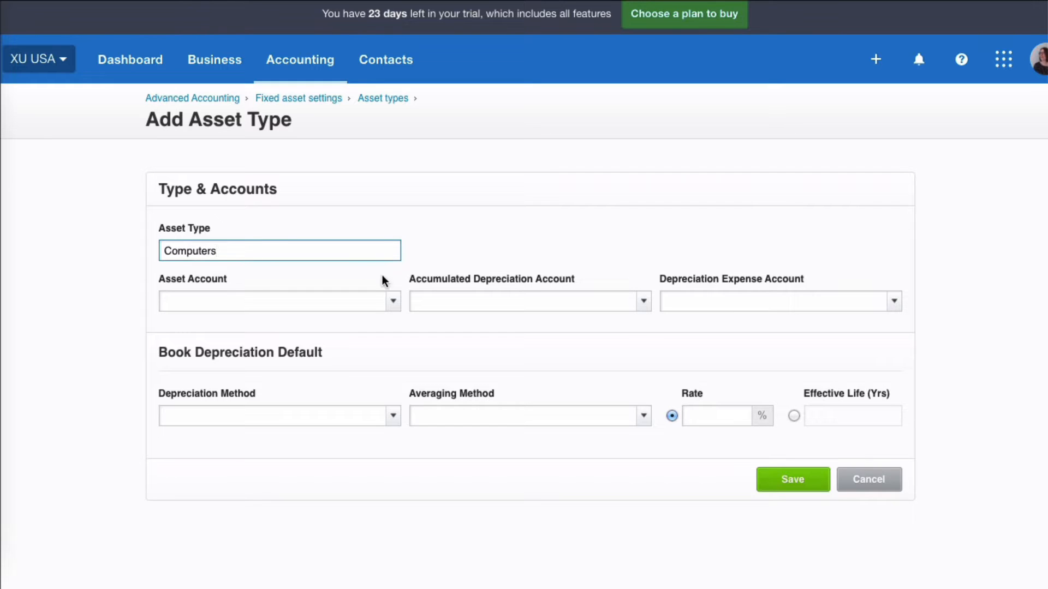
{"action": "mouse_move", "coordinate": [365, 286]}
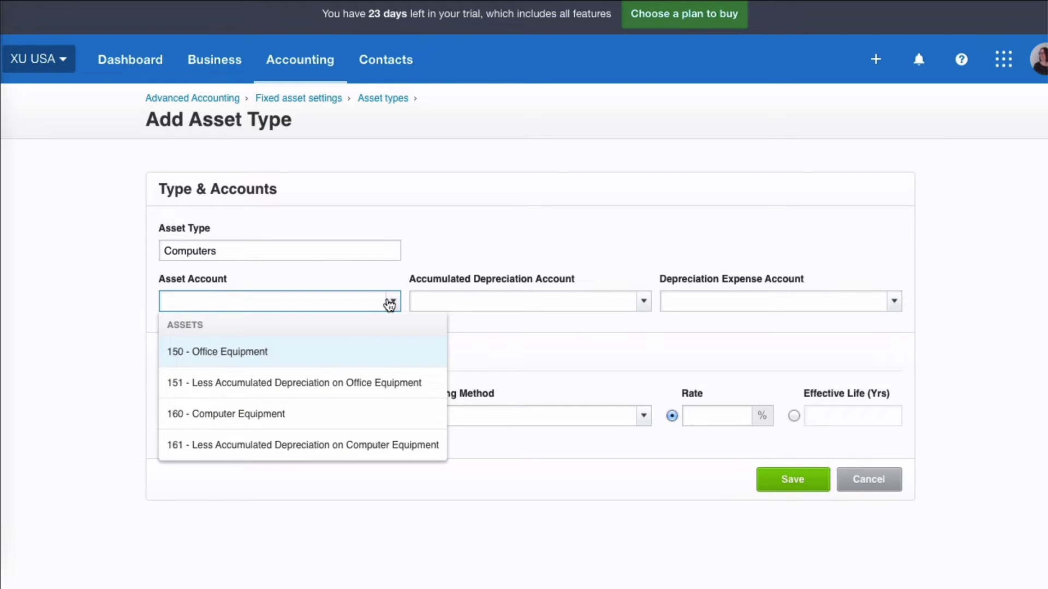
{"action": "left_click", "coordinate": [225, 413]}
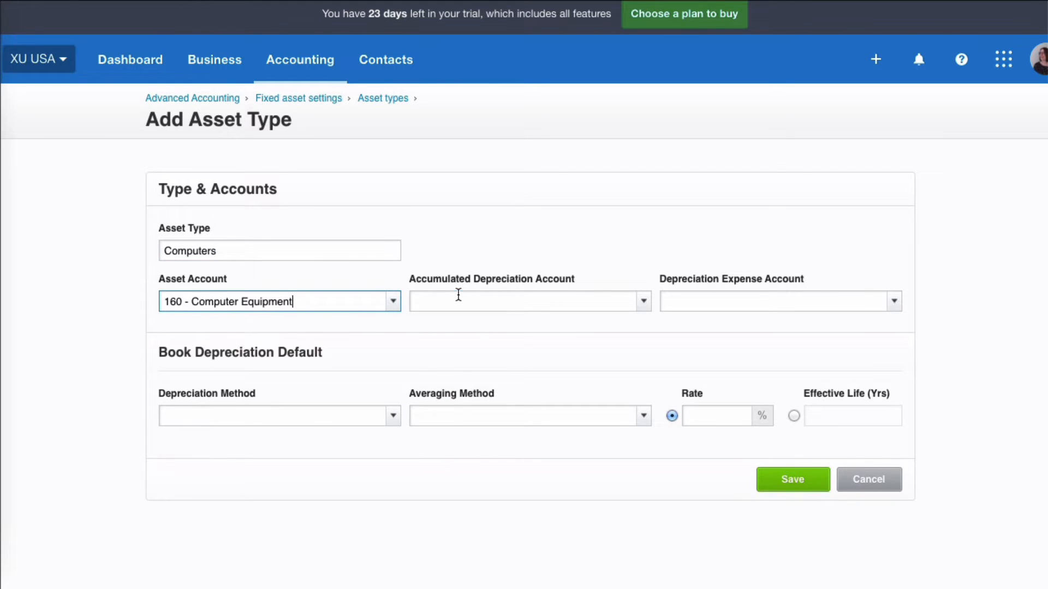
{"action": "left_click", "coordinate": [528, 301]}
{"action": "type", "text": "161"}
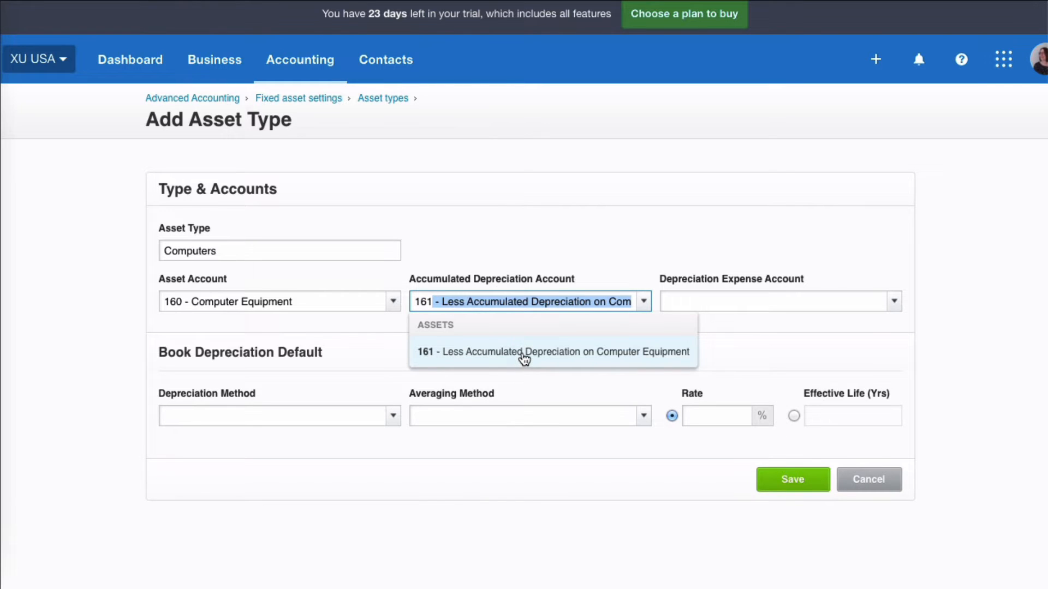
{"action": "left_click", "coordinate": [553, 352]}
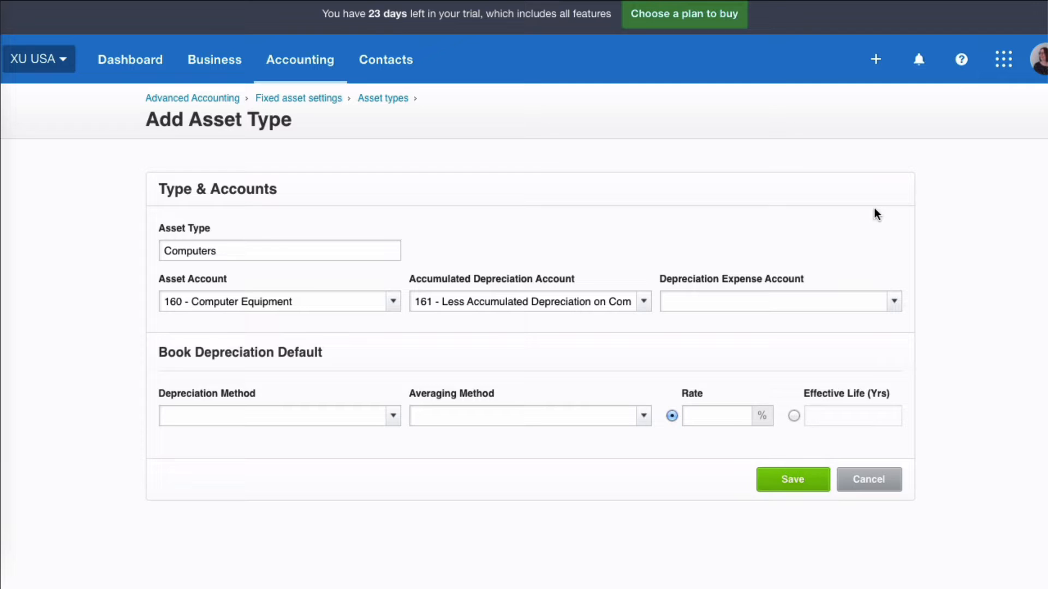
{"action": "left_click", "coordinate": [778, 301]}
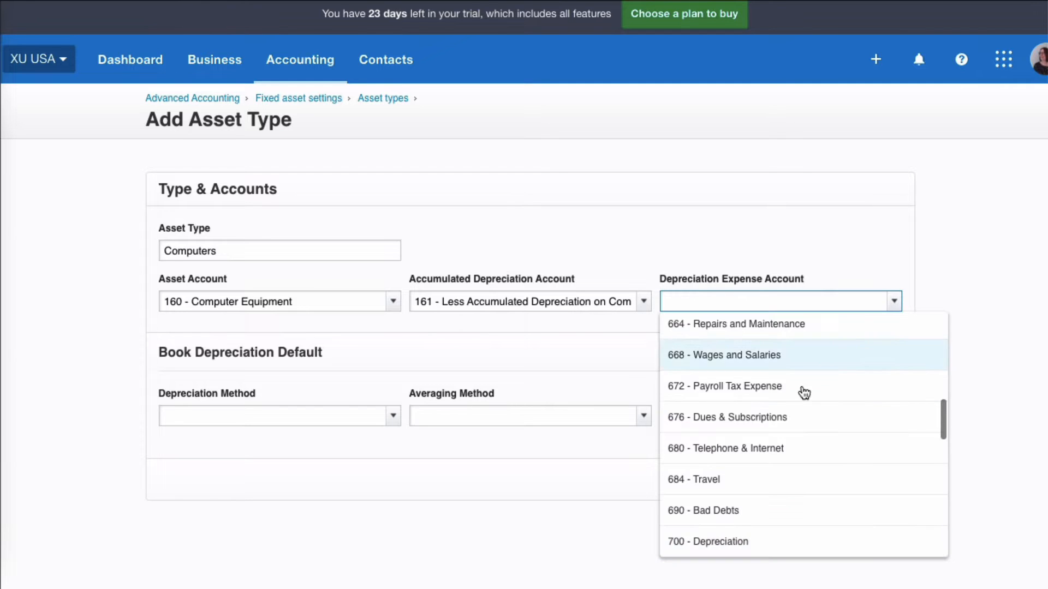
{"action": "left_click", "coordinate": [707, 541]}
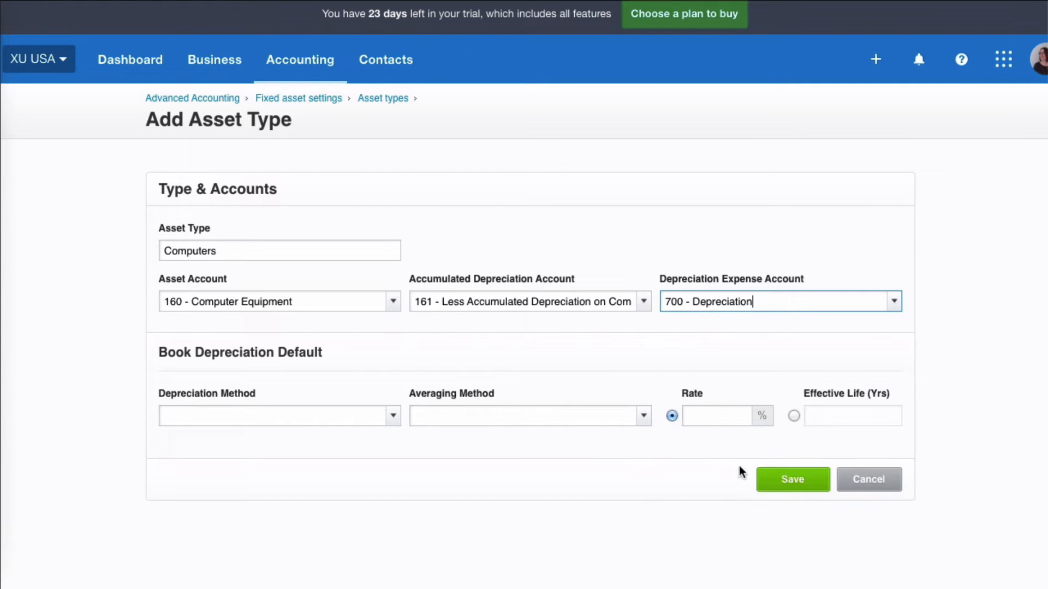
{"action": "mouse_move", "coordinate": [322, 408]}
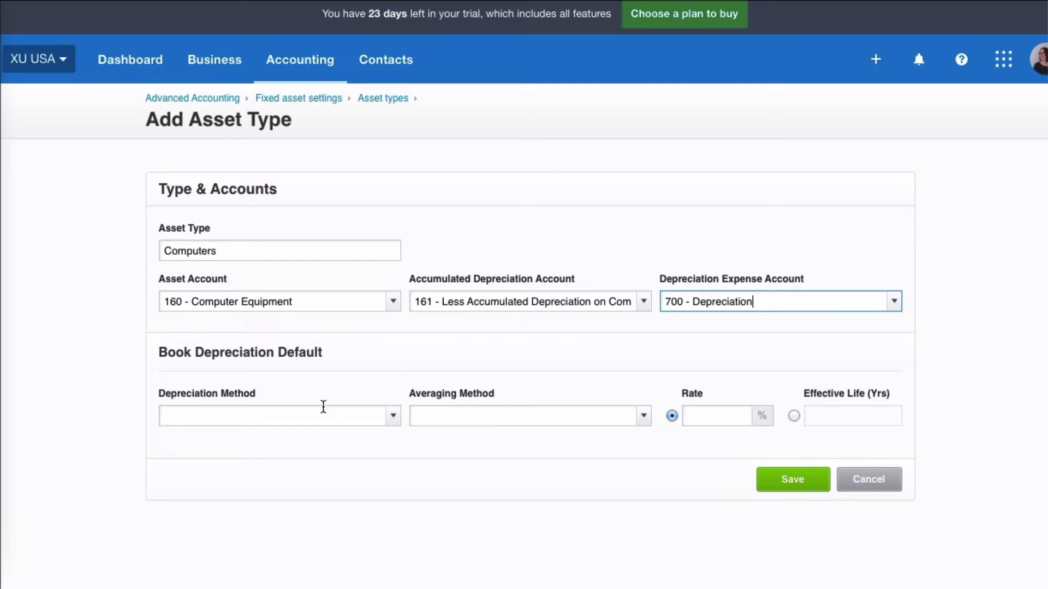
Step: Open the depreciation method choices for the Computers asset type
{"action": "left_click", "coordinate": [393, 416]}
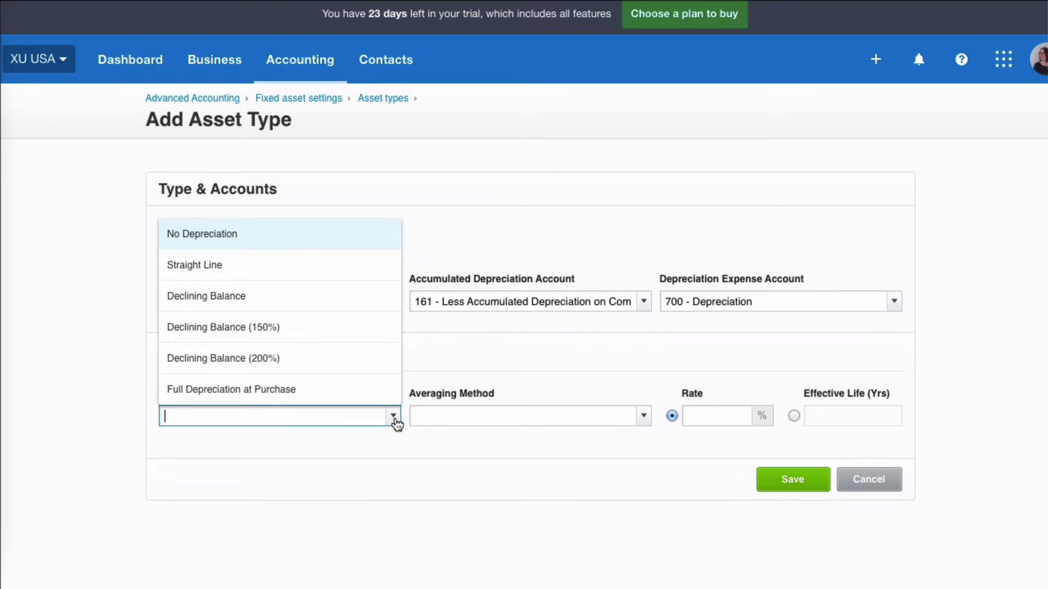
{"action": "mouse_move", "coordinate": [360, 269]}
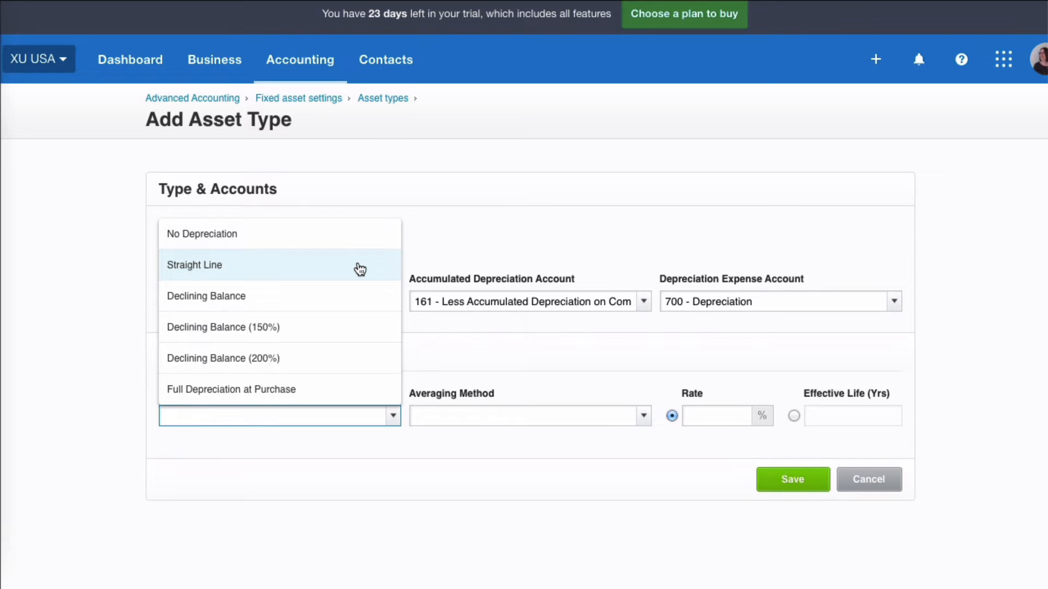
{"action": "mouse_move", "coordinate": [369, 301]}
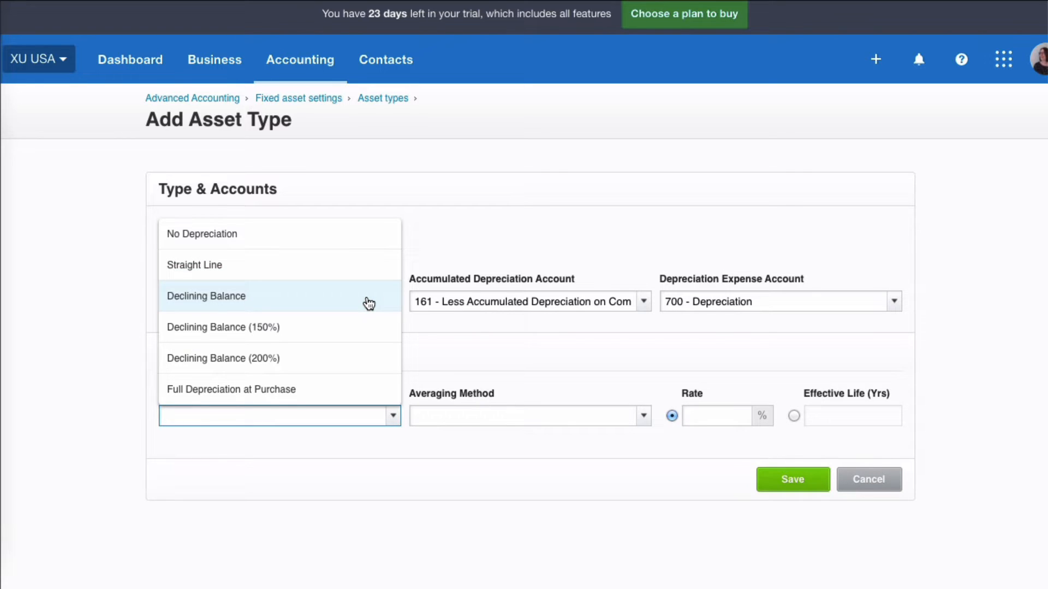
{"action": "mouse_move", "coordinate": [366, 326]}
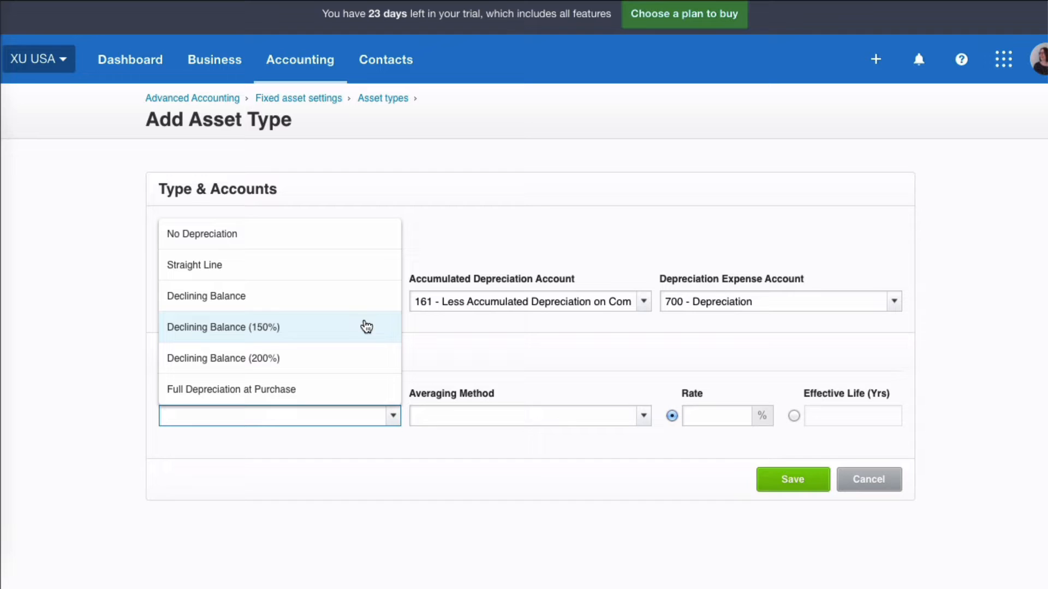
{"action": "mouse_move", "coordinate": [371, 333]}
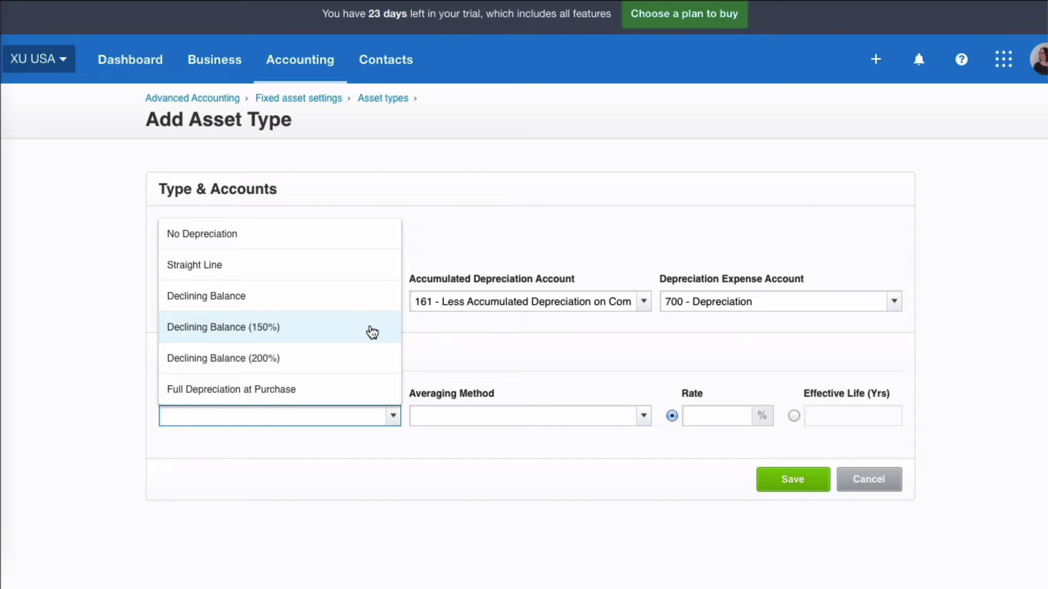
{"action": "mouse_move", "coordinate": [371, 366]}
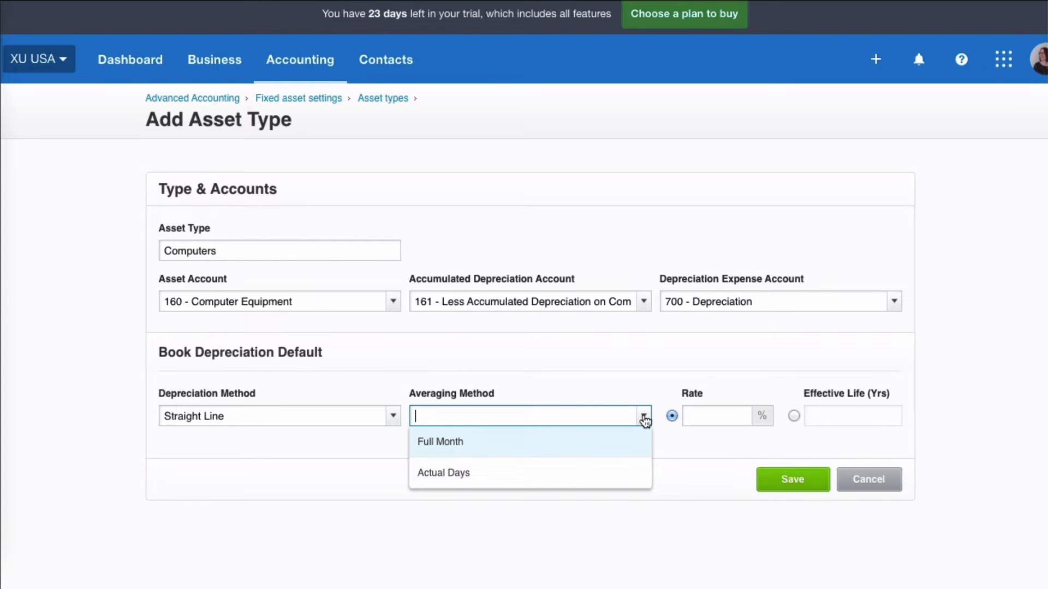
{"action": "mouse_move", "coordinate": [633, 447]}
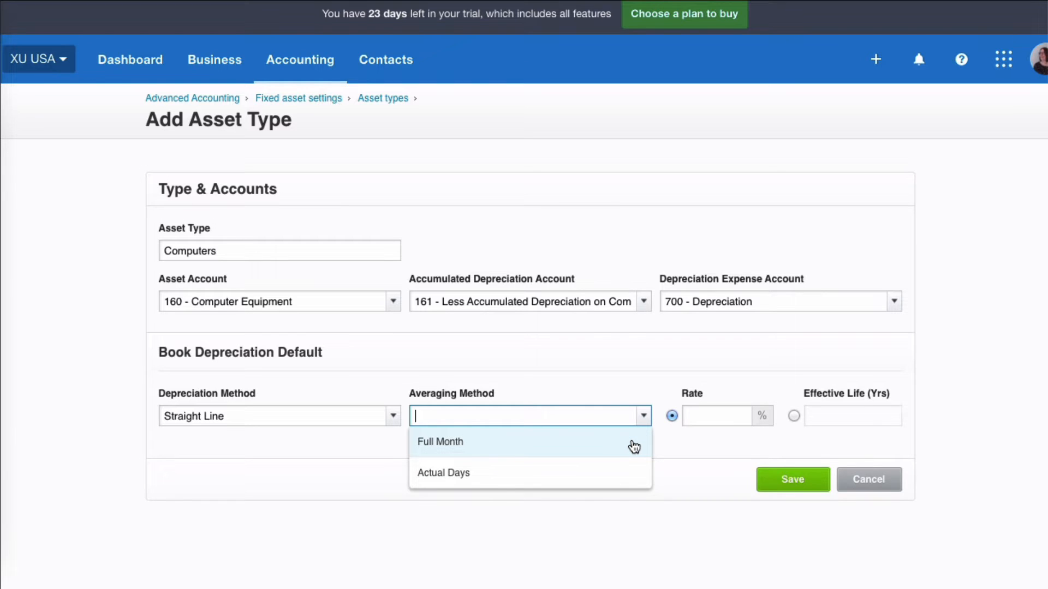
{"action": "mouse_move", "coordinate": [622, 482]}
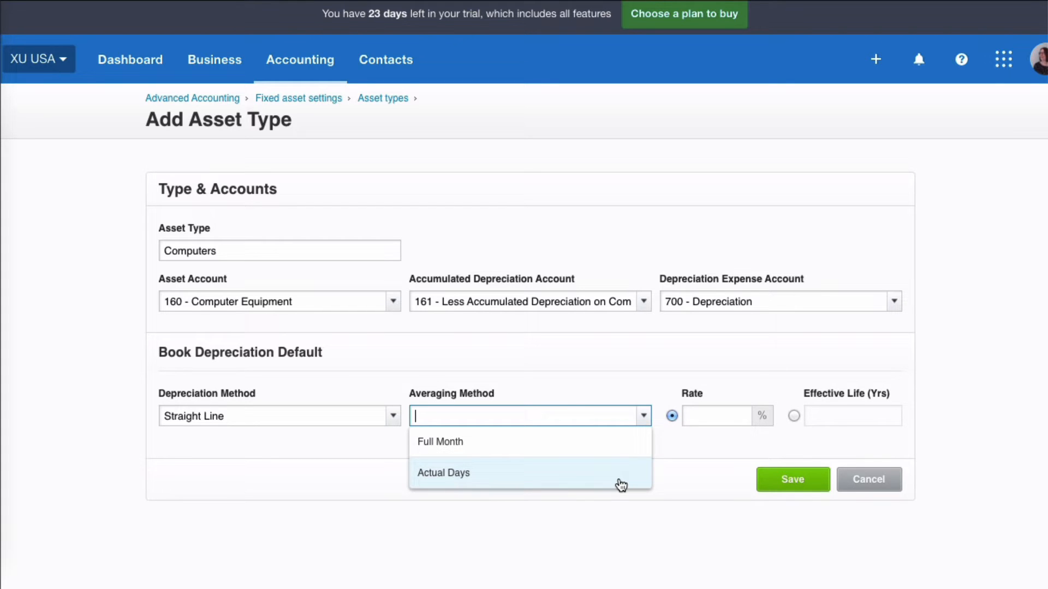
{"action": "mouse_move", "coordinate": [487, 484]}
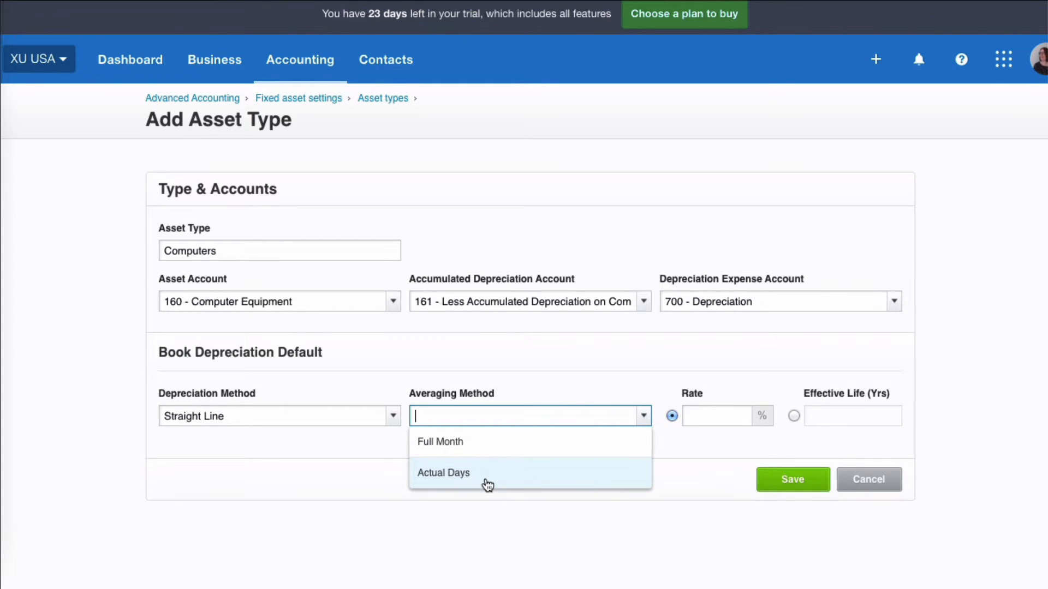
Step: Give Computers Full Month averaging and a 3-year effective life, and save
{"action": "left_click", "coordinate": [440, 441]}
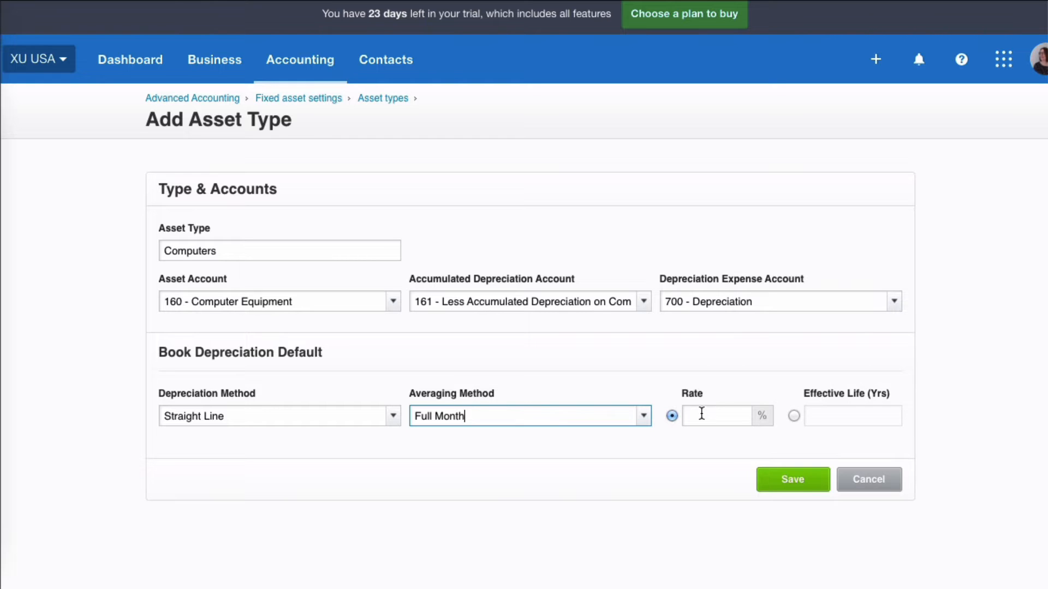
{"action": "mouse_move", "coordinate": [700, 342]}
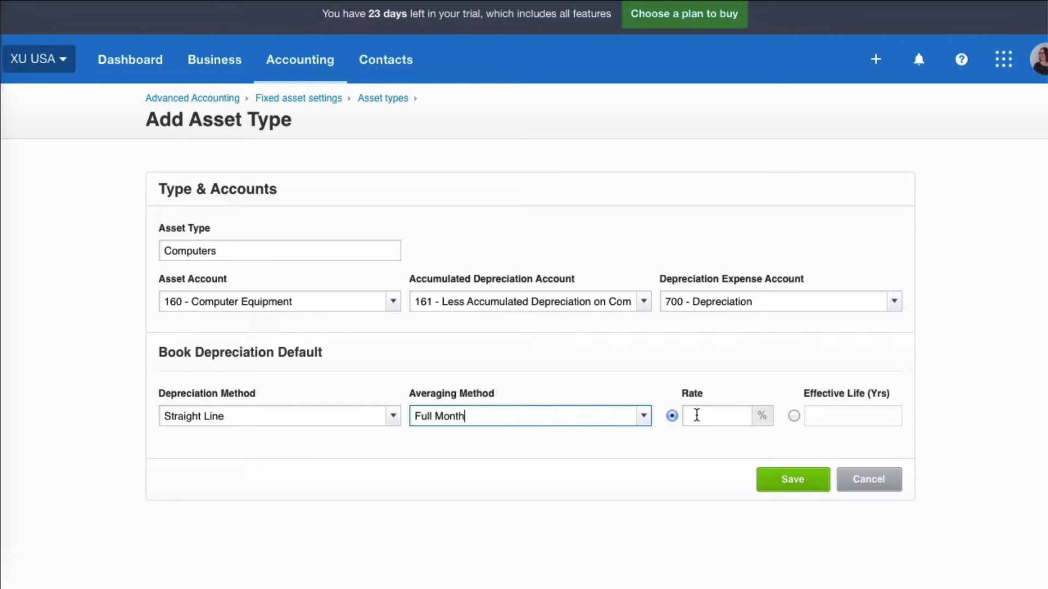
{"action": "left_click", "coordinate": [794, 416]}
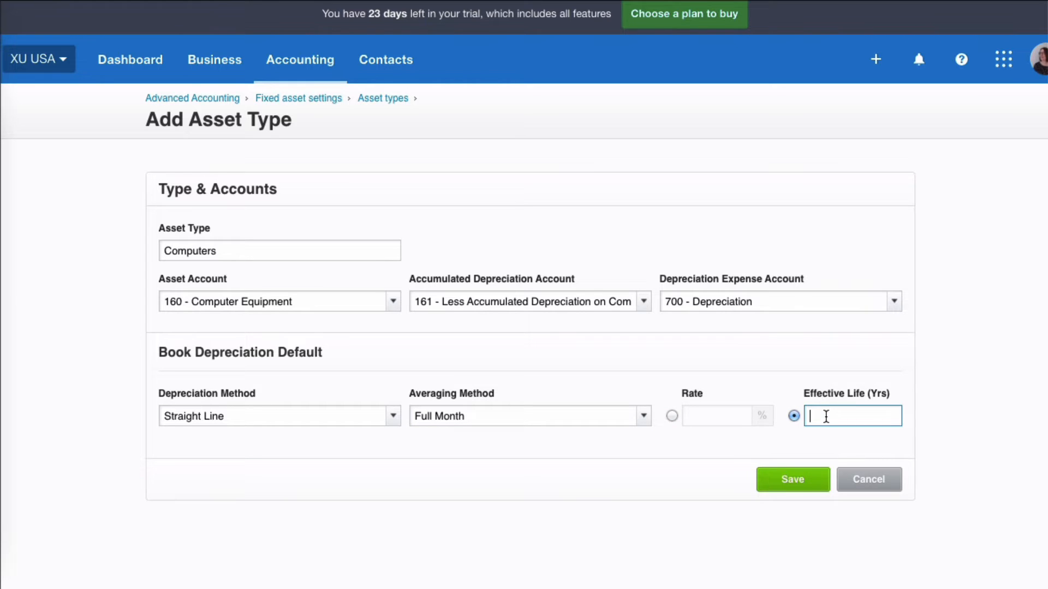
{"action": "type", "text": "3"}
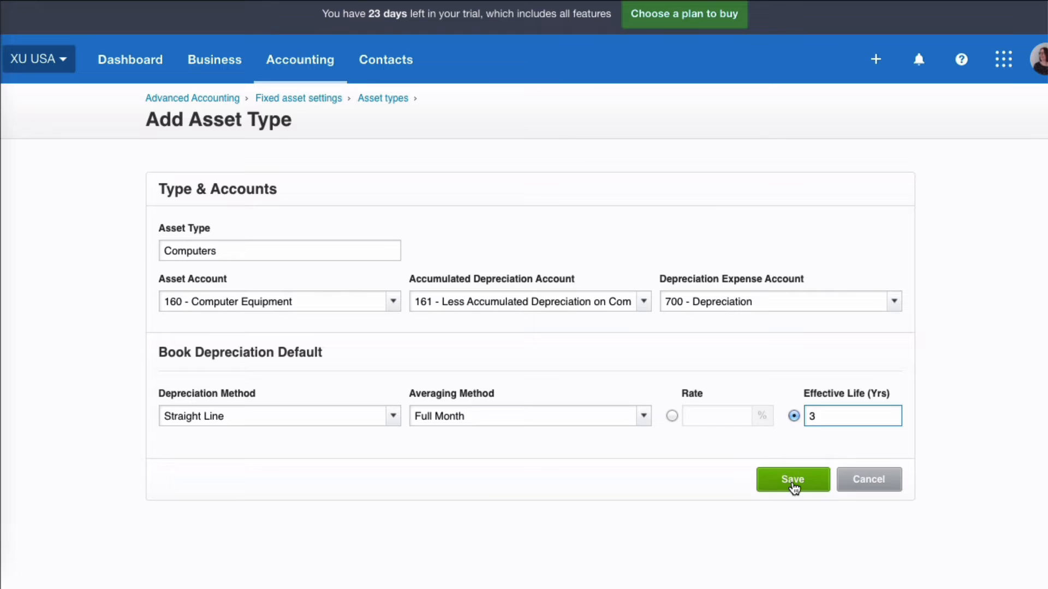
{"action": "left_click", "coordinate": [792, 479]}
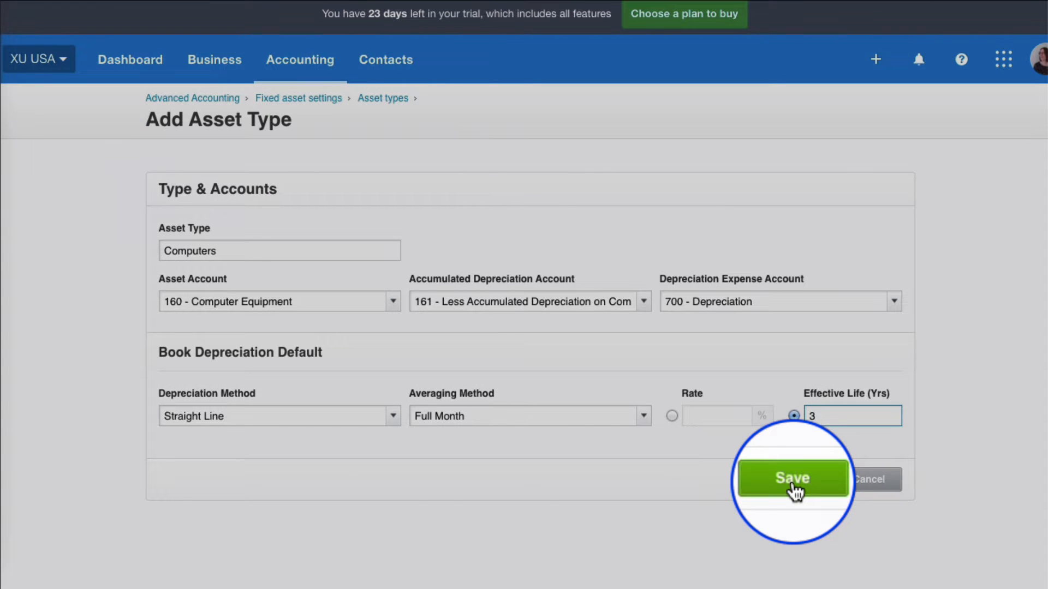
{"action": "left_click", "coordinate": [791, 479]}
{"action": "type", "text": "Office Equipment"}
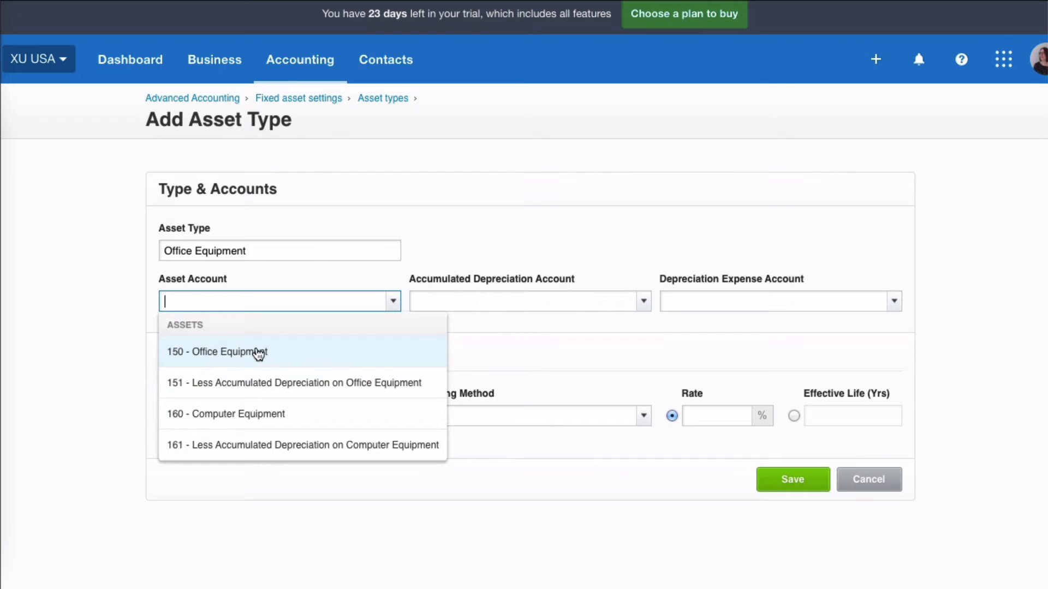
Step: Save Office Equipment with accounts 150/151/700, Straight Line, Full Month, 20% rate
{"action": "left_click", "coordinate": [217, 351]}
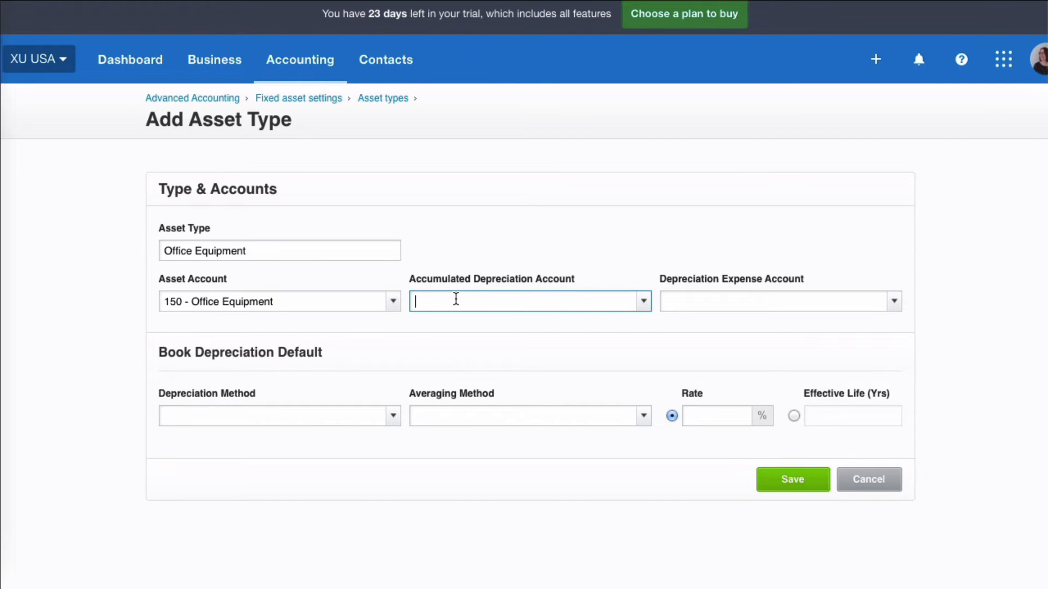
{"action": "type", "text": "151"}
{"action": "left_click", "coordinate": [780, 301]}
{"action": "type", "text": "7"}
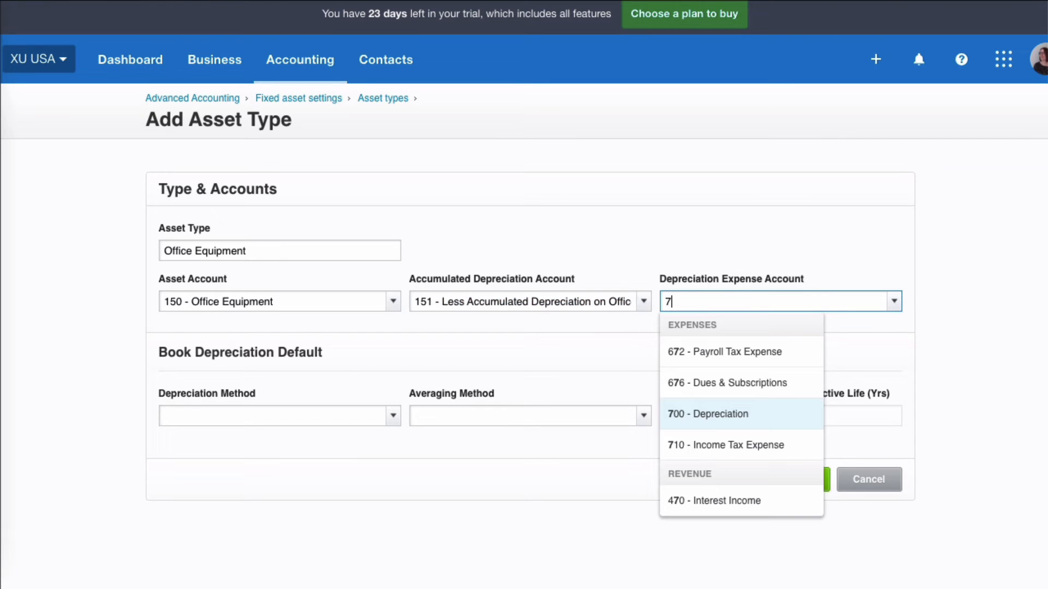
{"action": "left_click", "coordinate": [707, 414]}
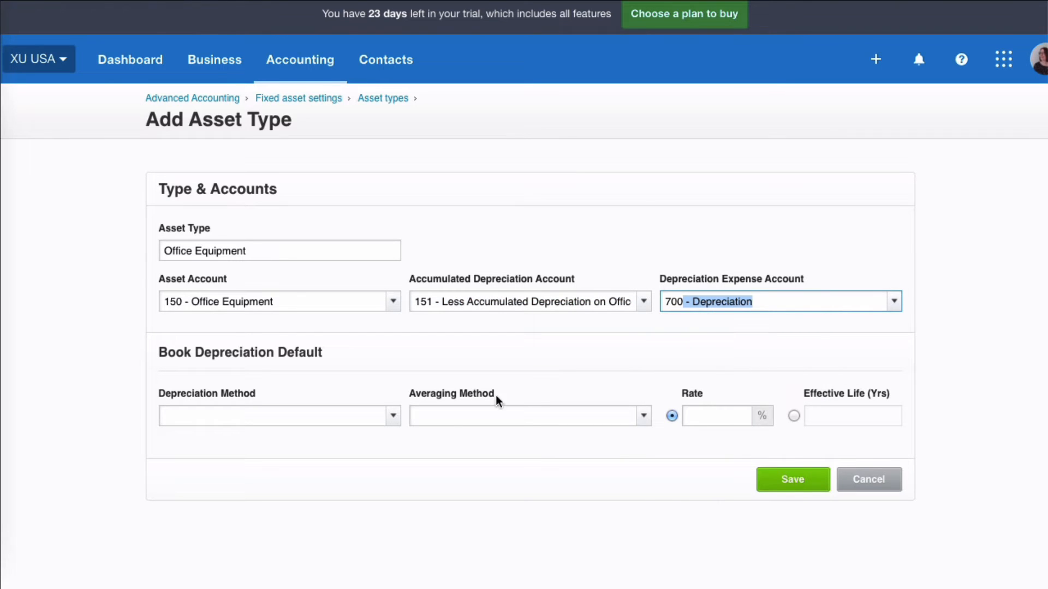
{"action": "left_click", "coordinate": [279, 416]}
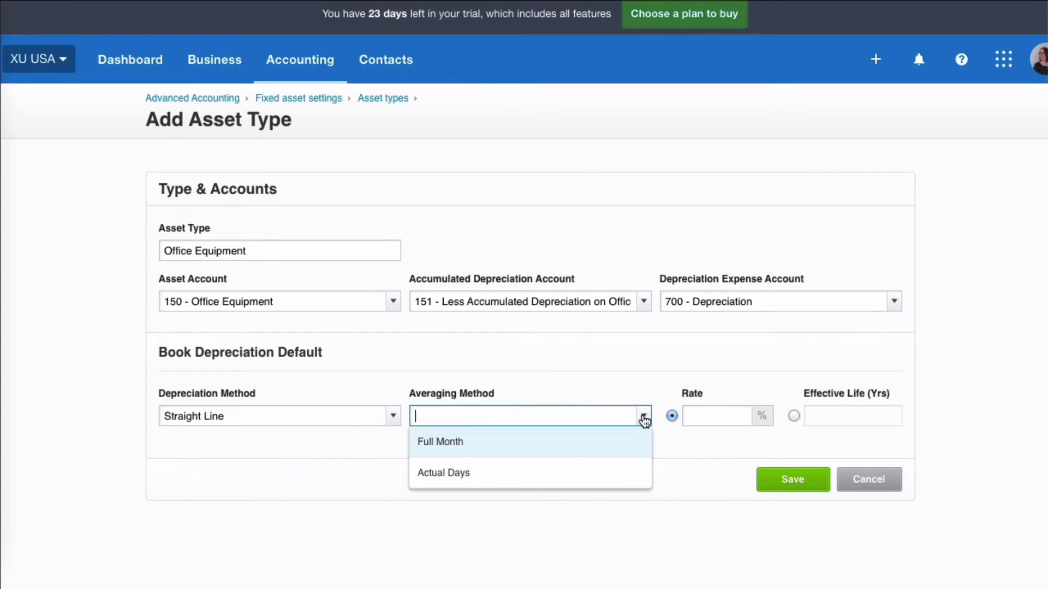
{"action": "left_click", "coordinate": [440, 442]}
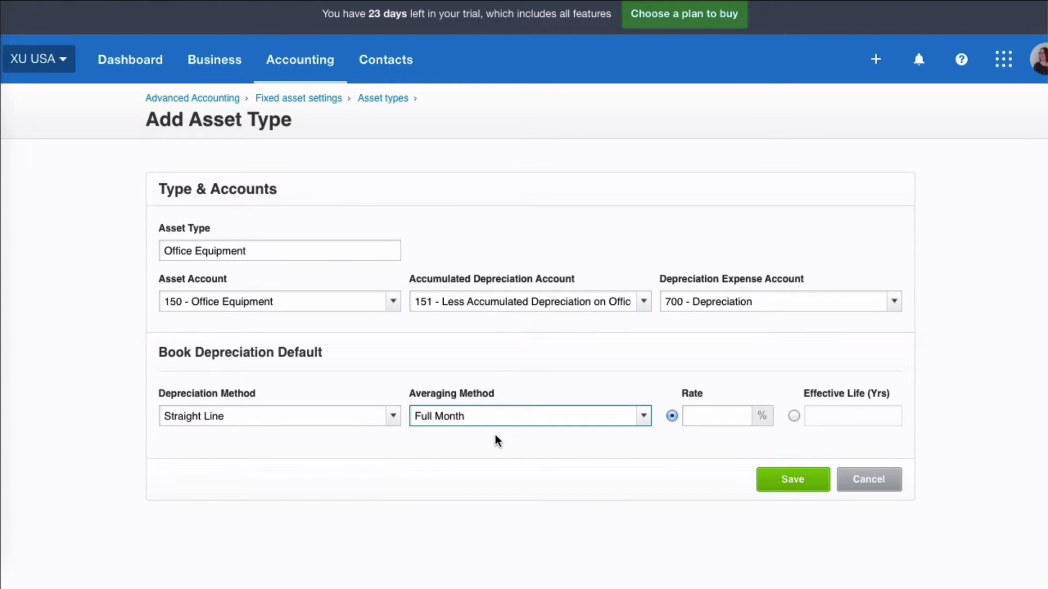
{"action": "mouse_move", "coordinate": [824, 416]}
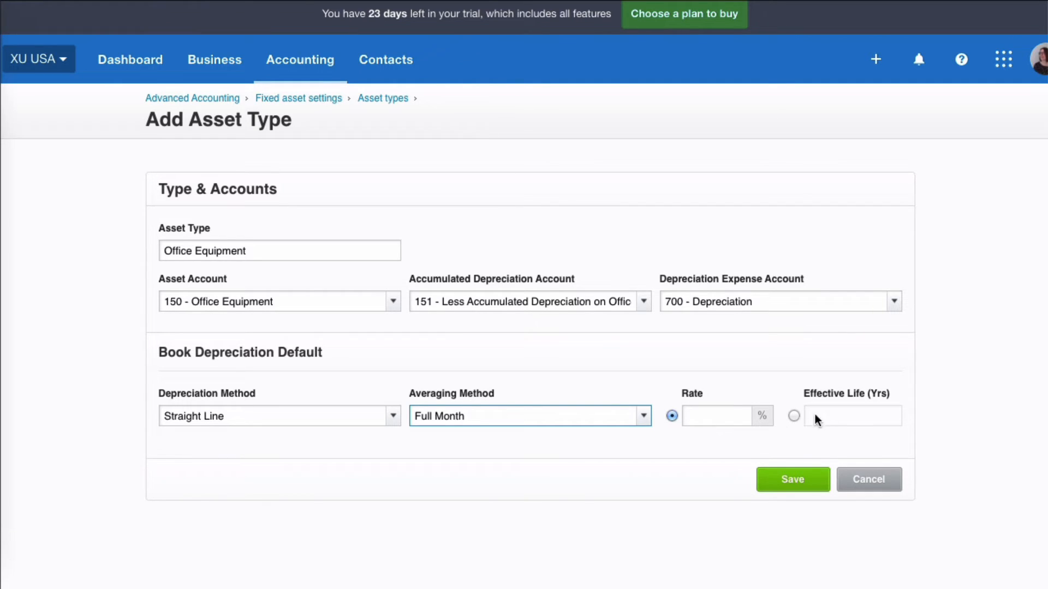
{"action": "left_click", "coordinate": [717, 416]}
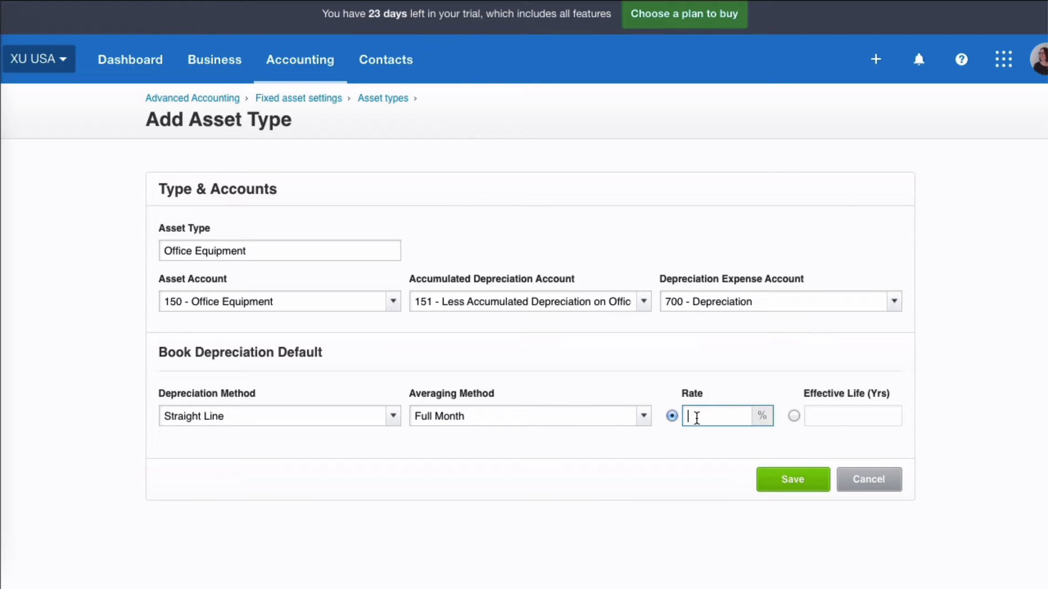
{"action": "type", "text": "20"}
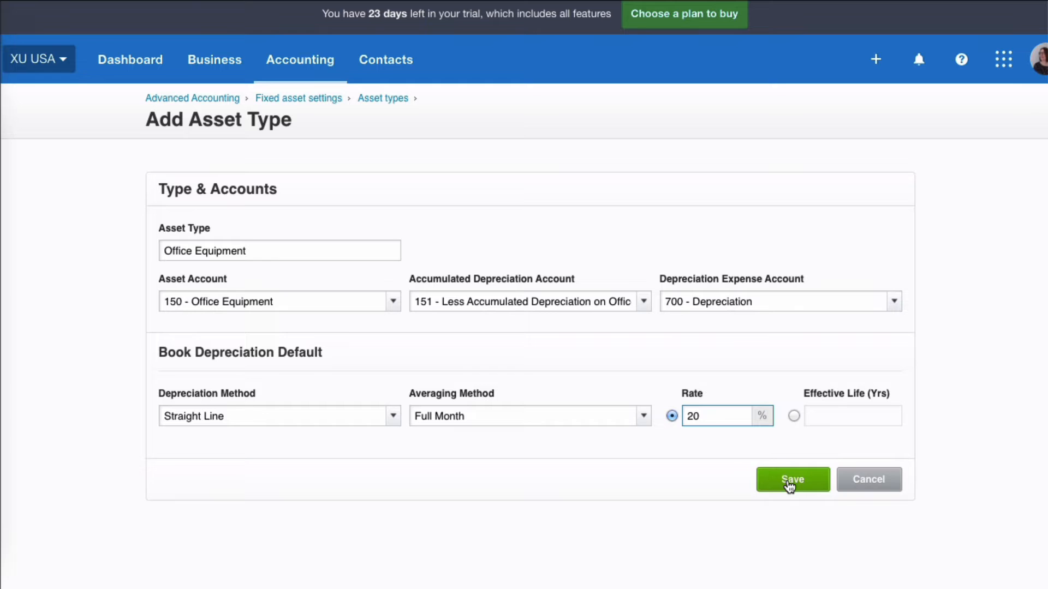
{"action": "left_click", "coordinate": [792, 479]}
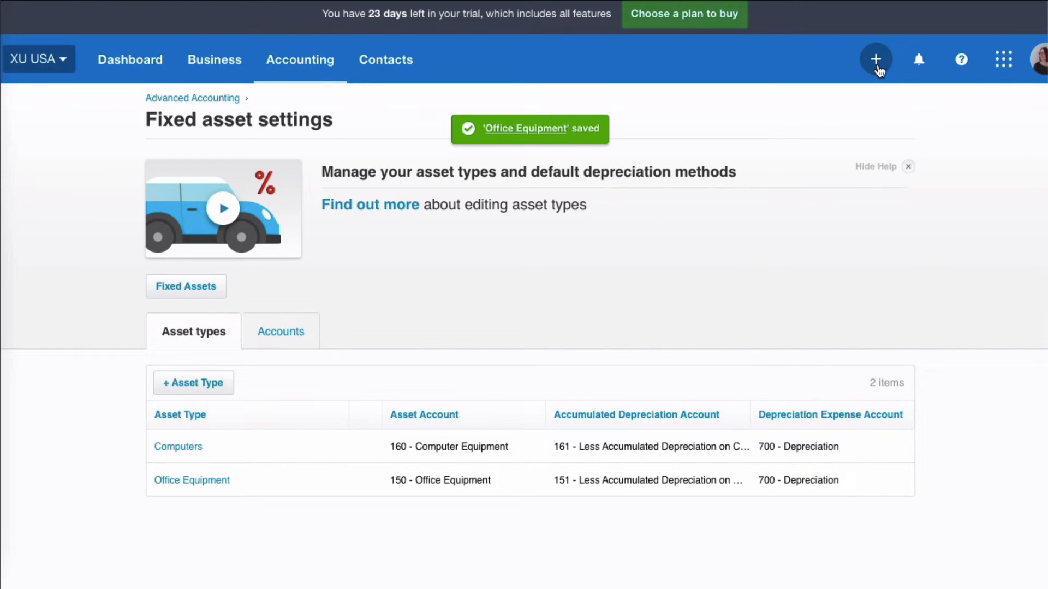
Step: Approve bill 222222 from Computer Store for a $1,000 laptop coded to 160
{"action": "left_click", "coordinate": [875, 59]}
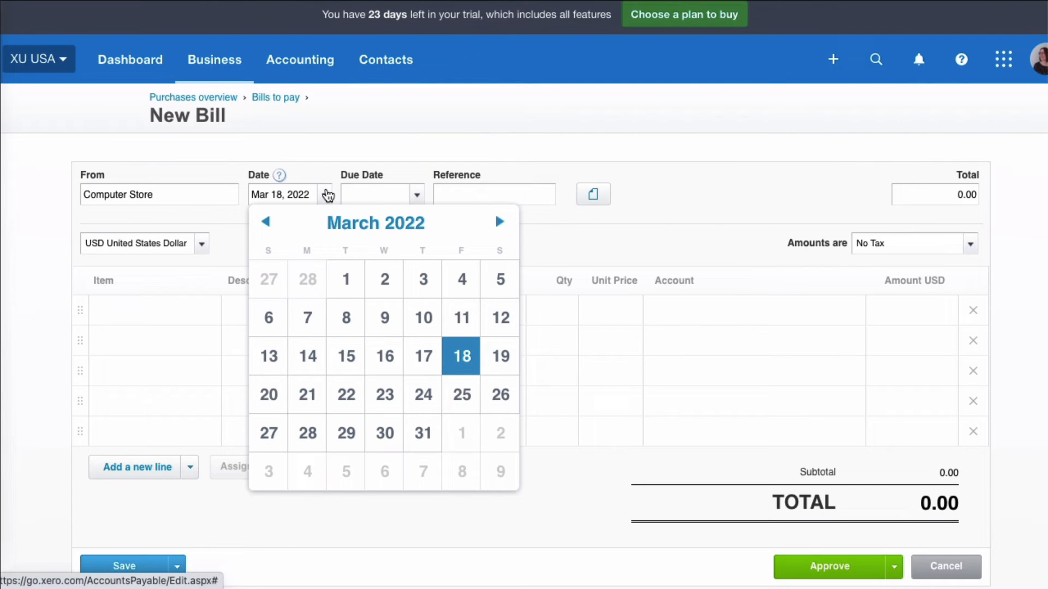
{"action": "left_click", "coordinate": [266, 222]}
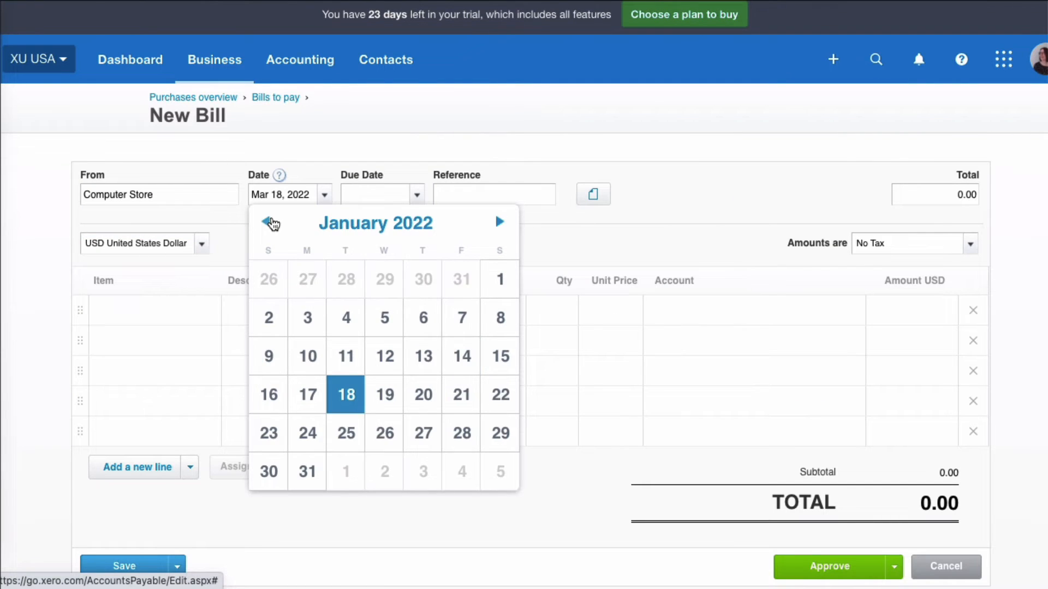
{"action": "mouse_move", "coordinate": [500, 280]}
{"action": "type", "text": "16"}
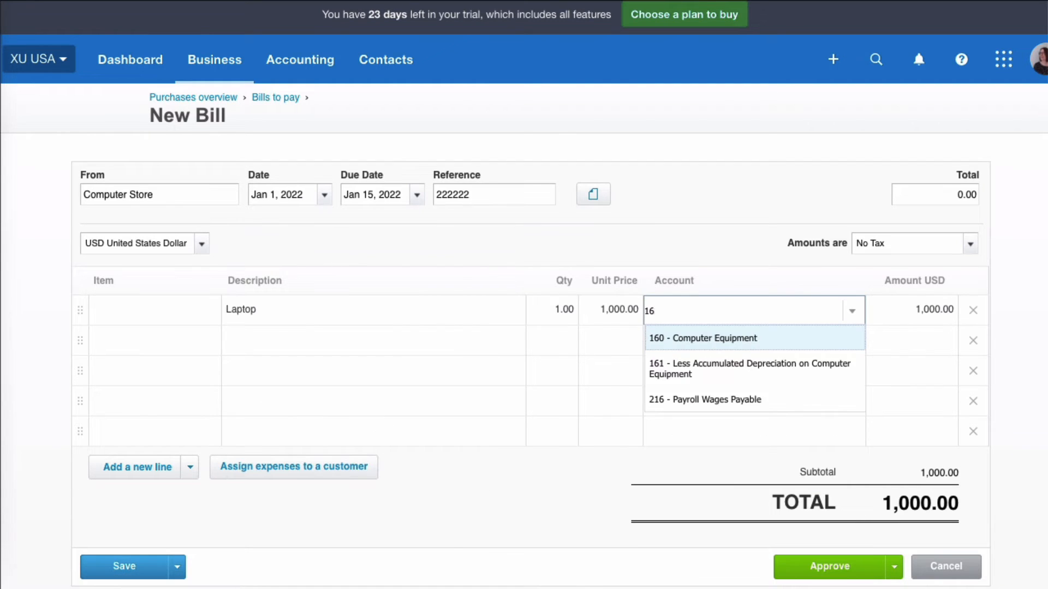
{"action": "left_click", "coordinate": [702, 338]}
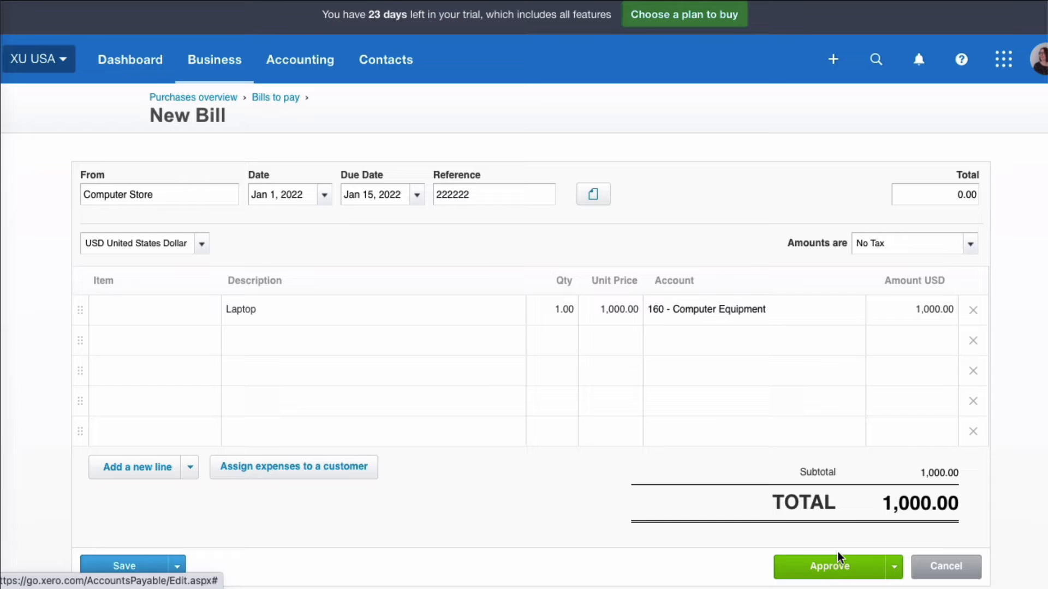
{"action": "left_click", "coordinate": [828, 565]}
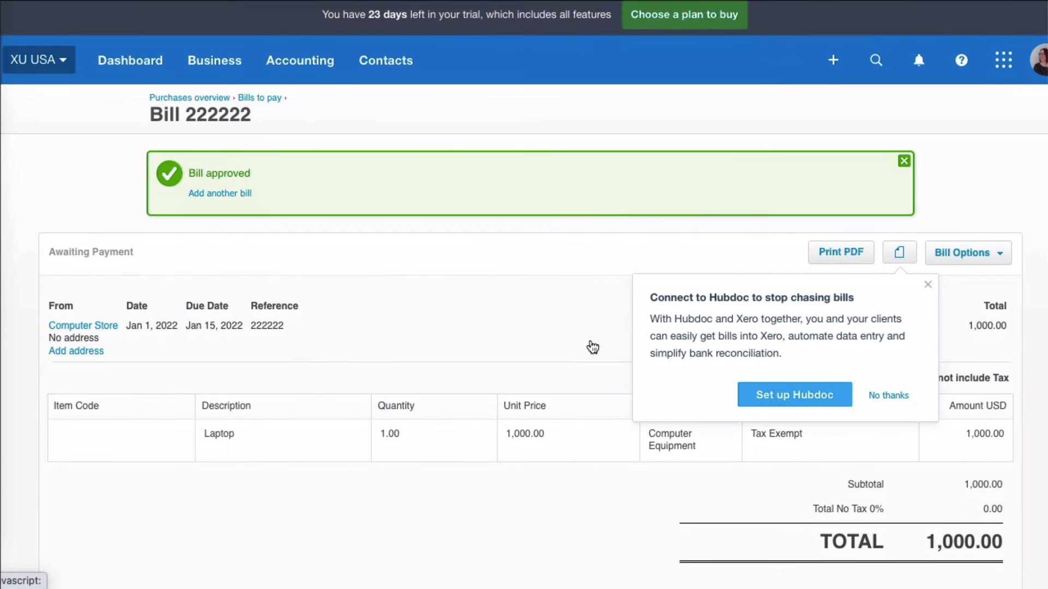
{"action": "left_click", "coordinate": [299, 60]}
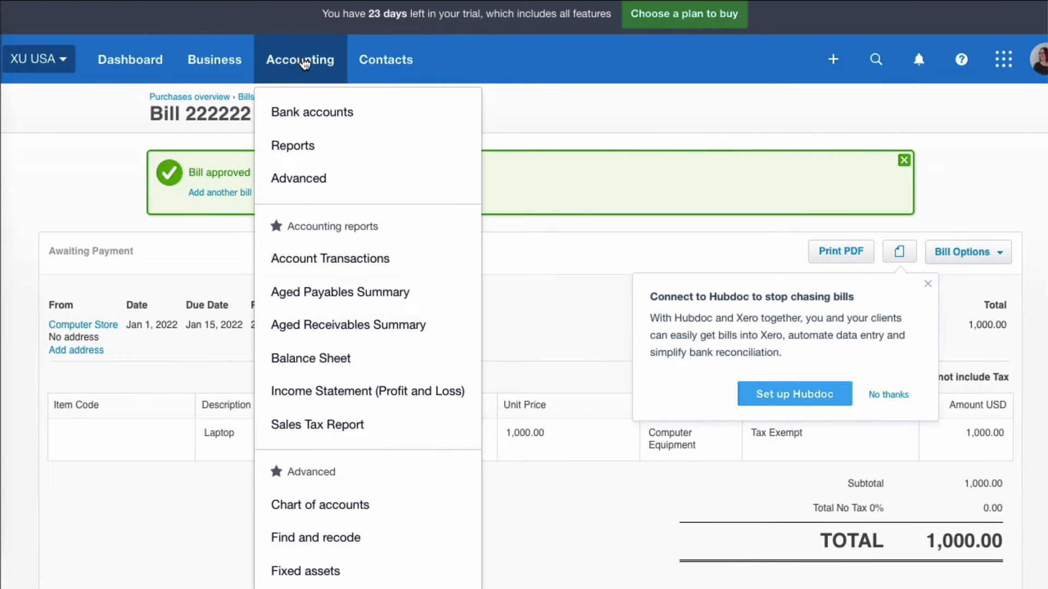
{"action": "mouse_move", "coordinate": [304, 571]}
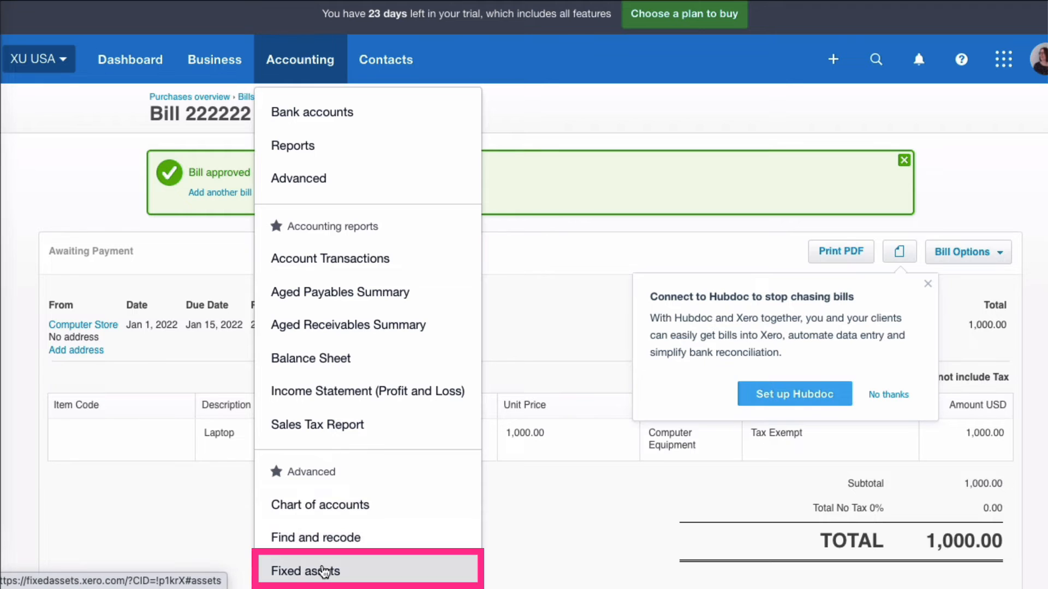
Step: Set the fixed assets start date to Jan 1, 2022 in the register
{"action": "left_click", "coordinate": [305, 571]}
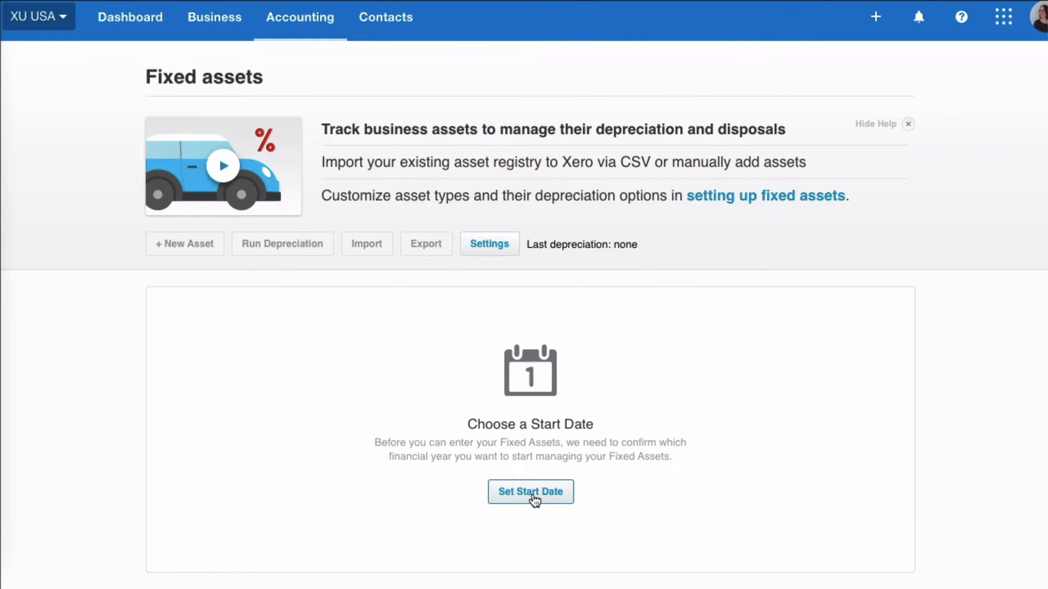
{"action": "left_click", "coordinate": [530, 492]}
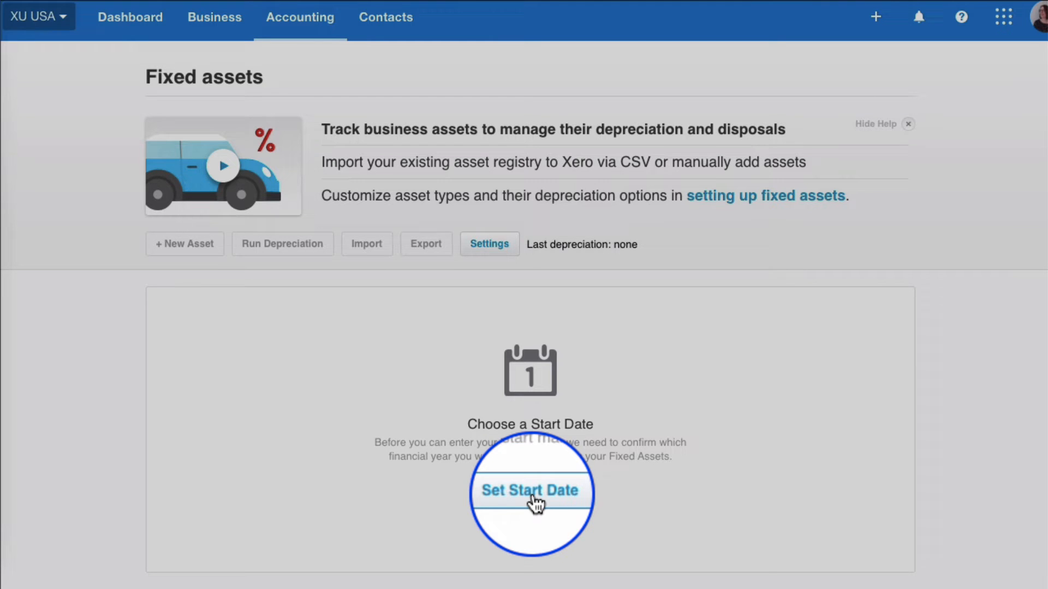
{"action": "left_click", "coordinate": [530, 491]}
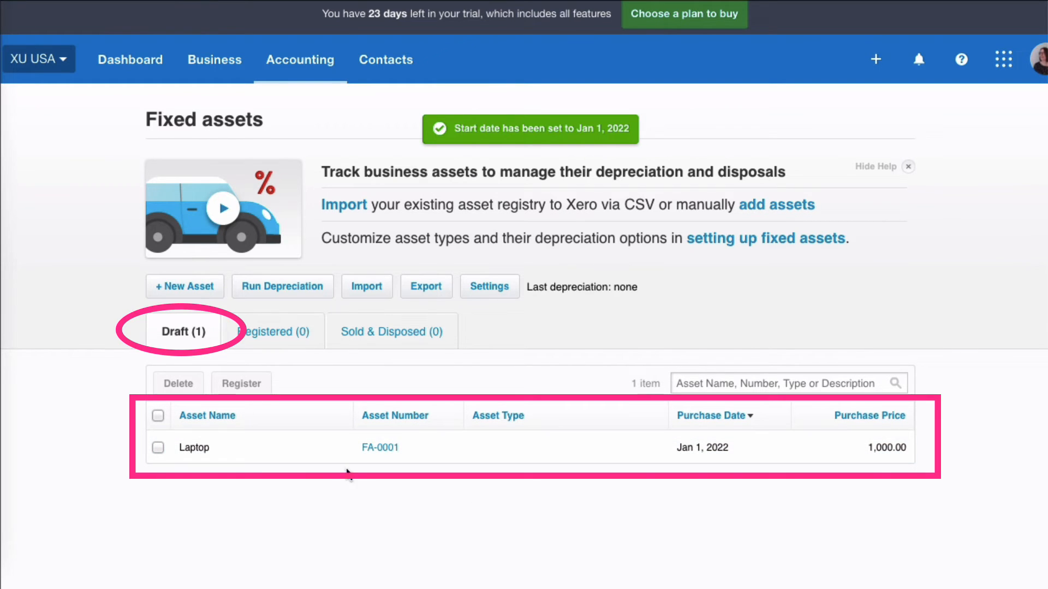
{"action": "mouse_move", "coordinate": [379, 447]}
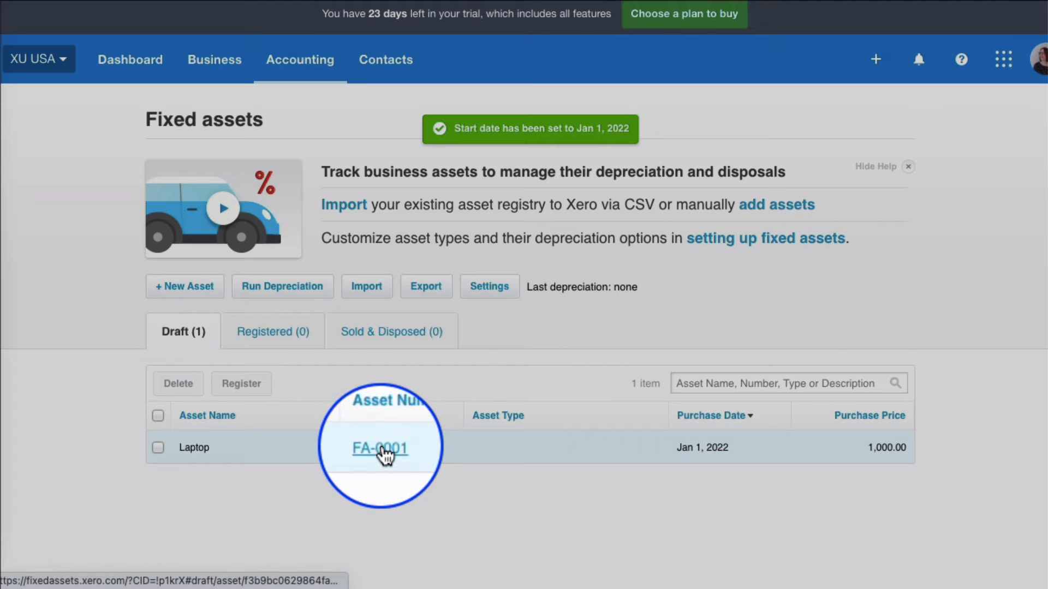
Step: Register draft FA-0001 Laptop as a Computers asset, depreciating from Jan 01, 2022
{"action": "left_click", "coordinate": [379, 447]}
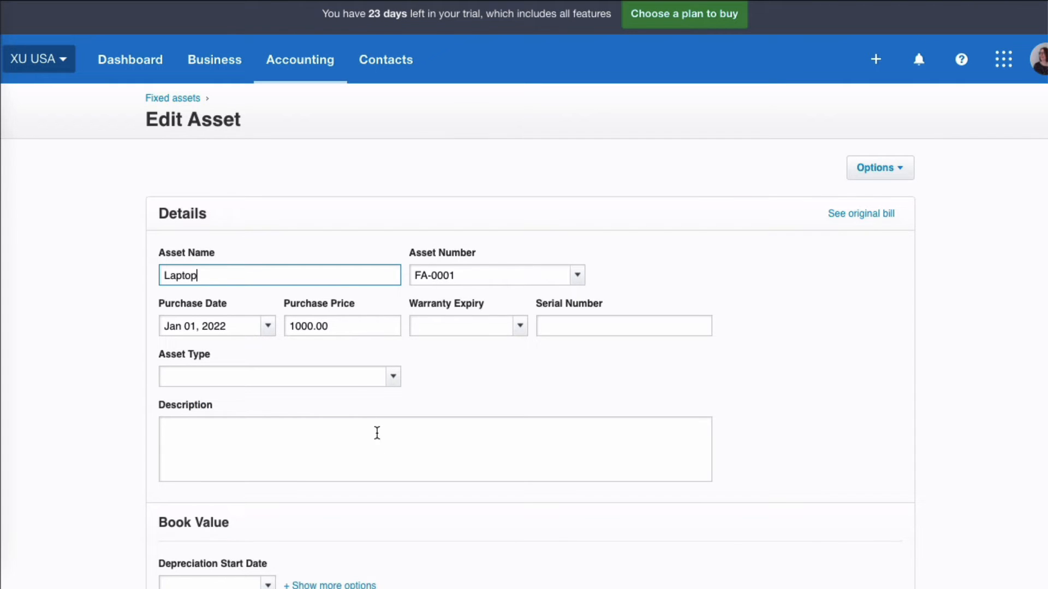
{"action": "mouse_move", "coordinate": [247, 318]}
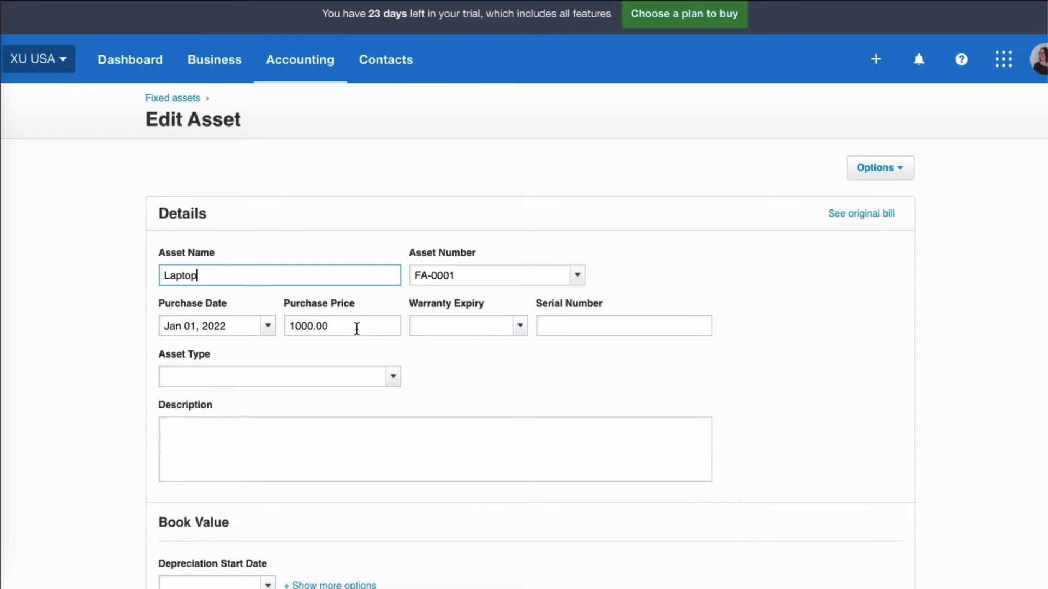
{"action": "mouse_move", "coordinate": [579, 327]}
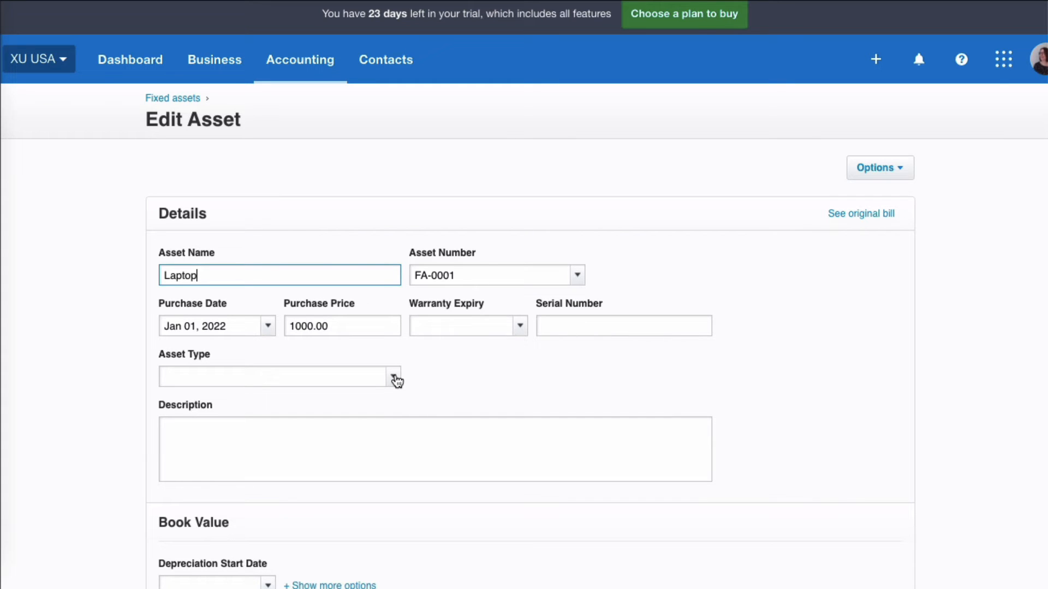
{"action": "left_click", "coordinate": [395, 377]}
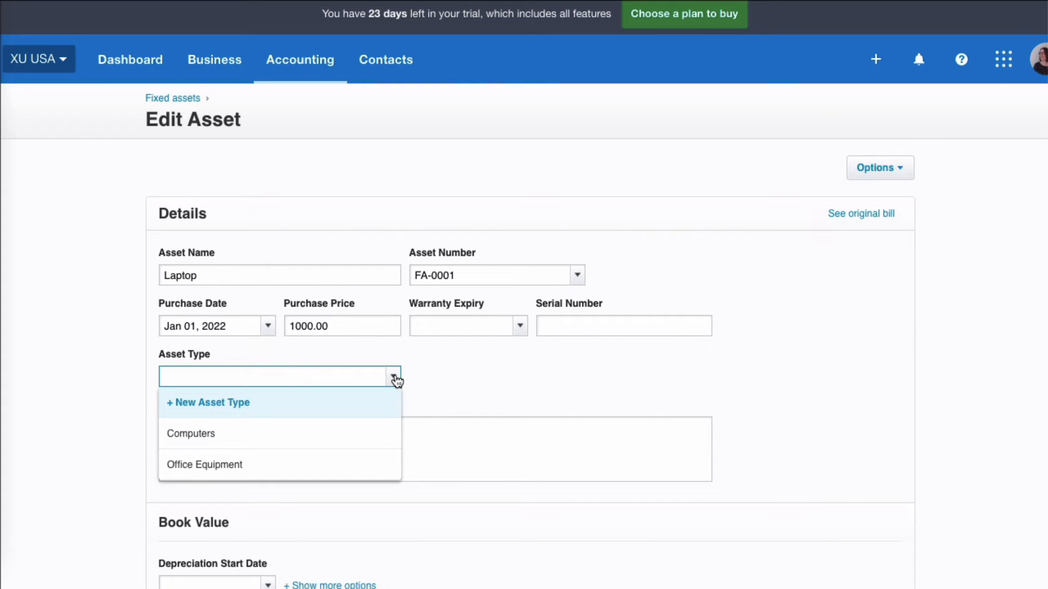
{"action": "mouse_move", "coordinate": [270, 431]}
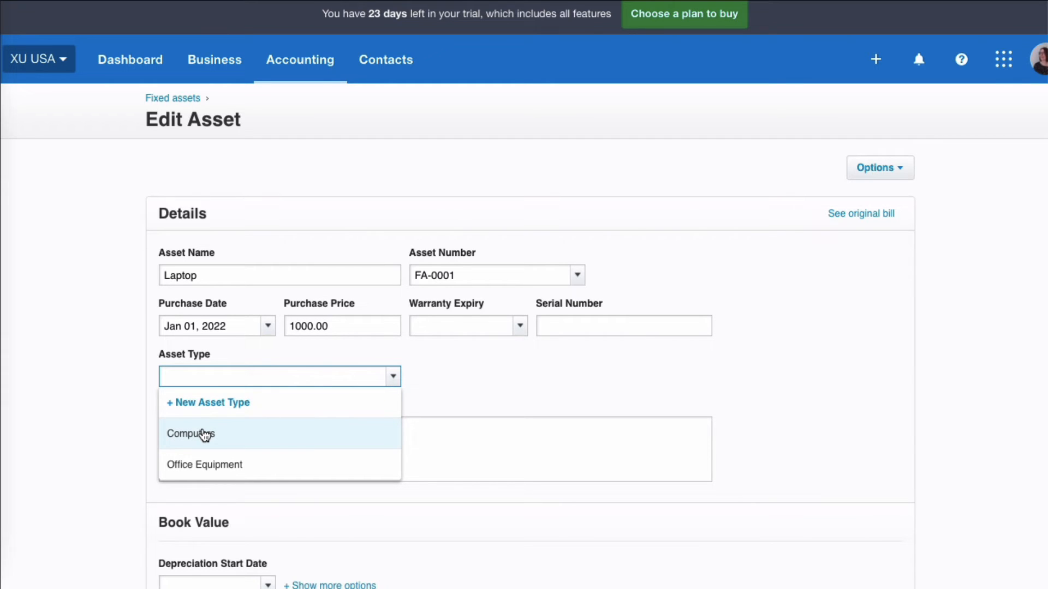
{"action": "left_click", "coordinate": [190, 433]}
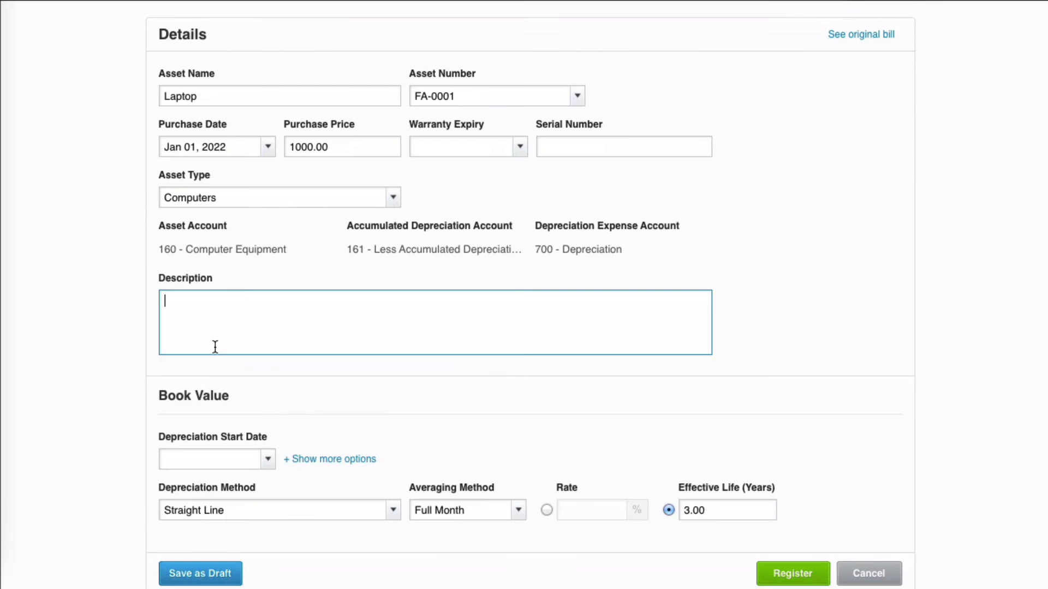
{"action": "scroll", "scroll_direction": "down", "scroll_amount": 3}
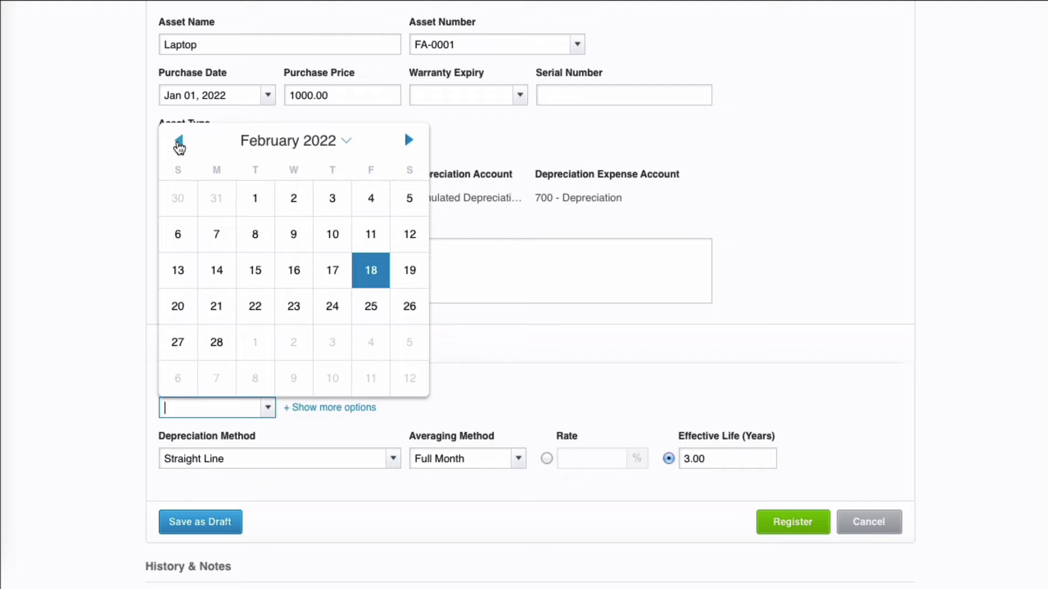
{"action": "left_click", "coordinate": [178, 140]}
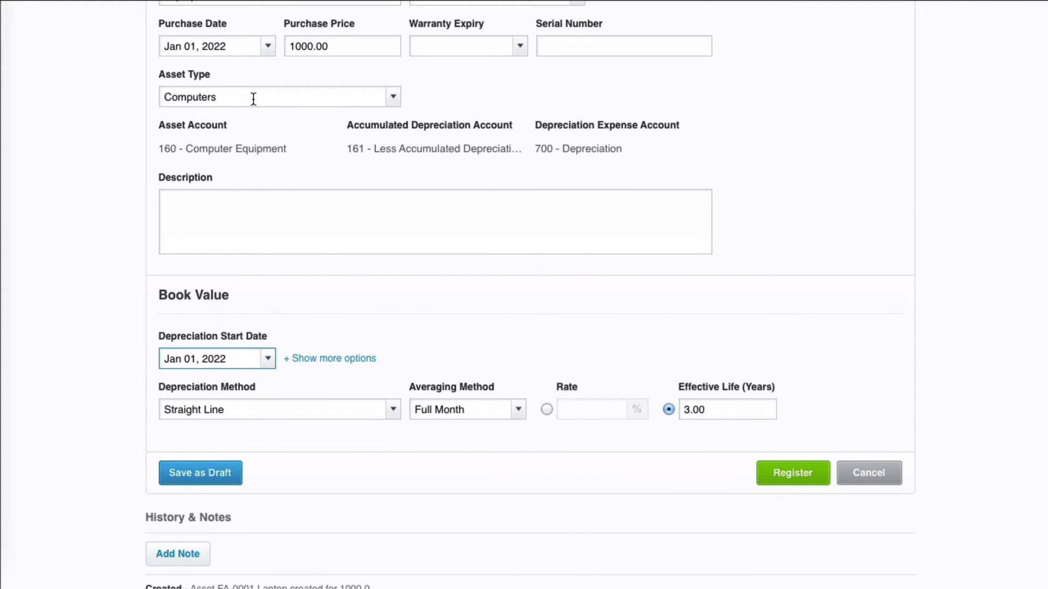
{"action": "mouse_move", "coordinate": [327, 423]}
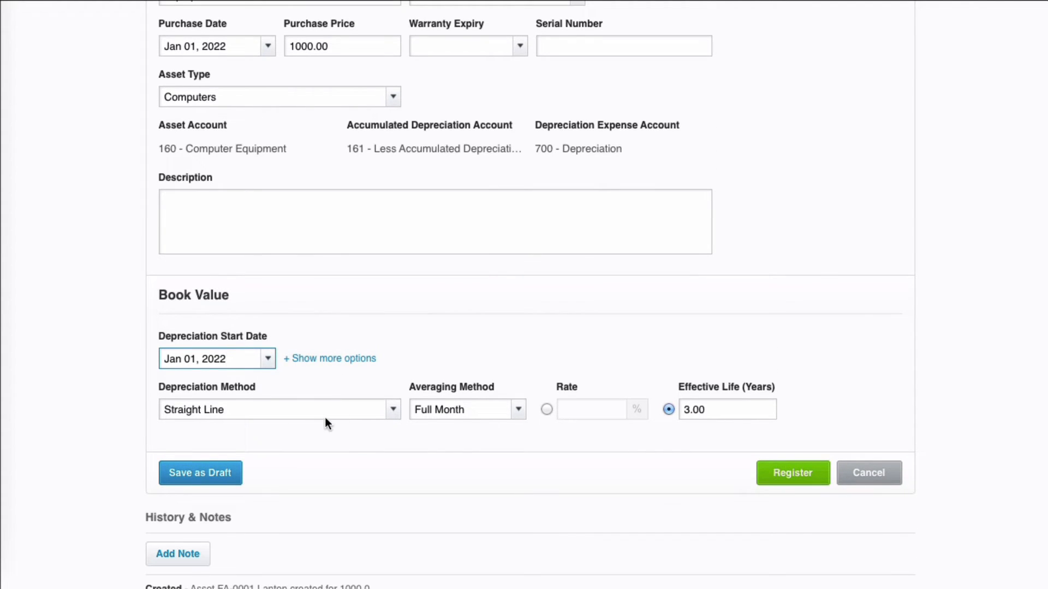
{"action": "mouse_move", "coordinate": [289, 178]}
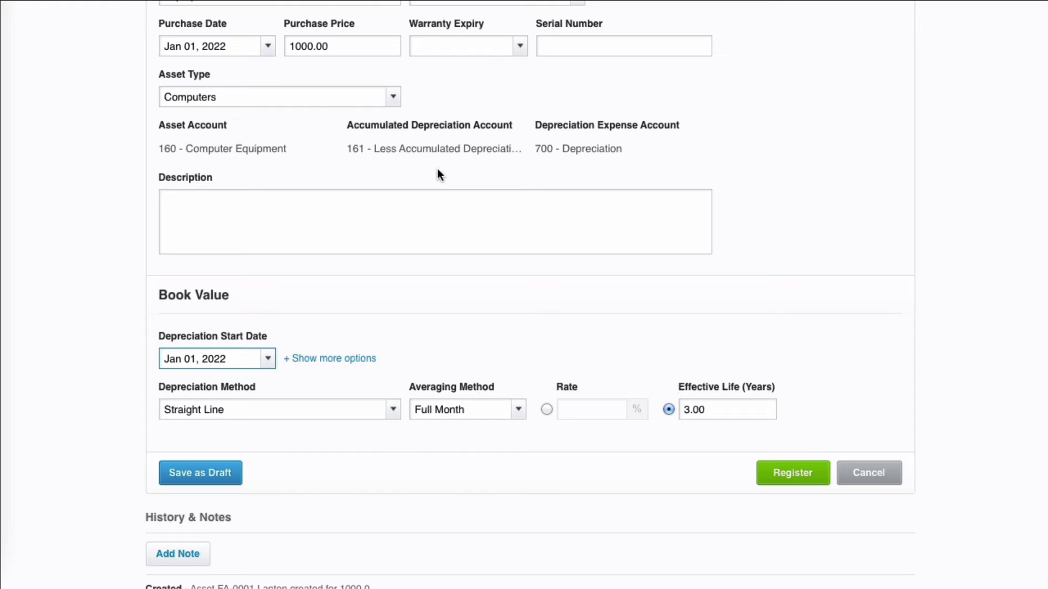
{"action": "mouse_move", "coordinate": [579, 167]}
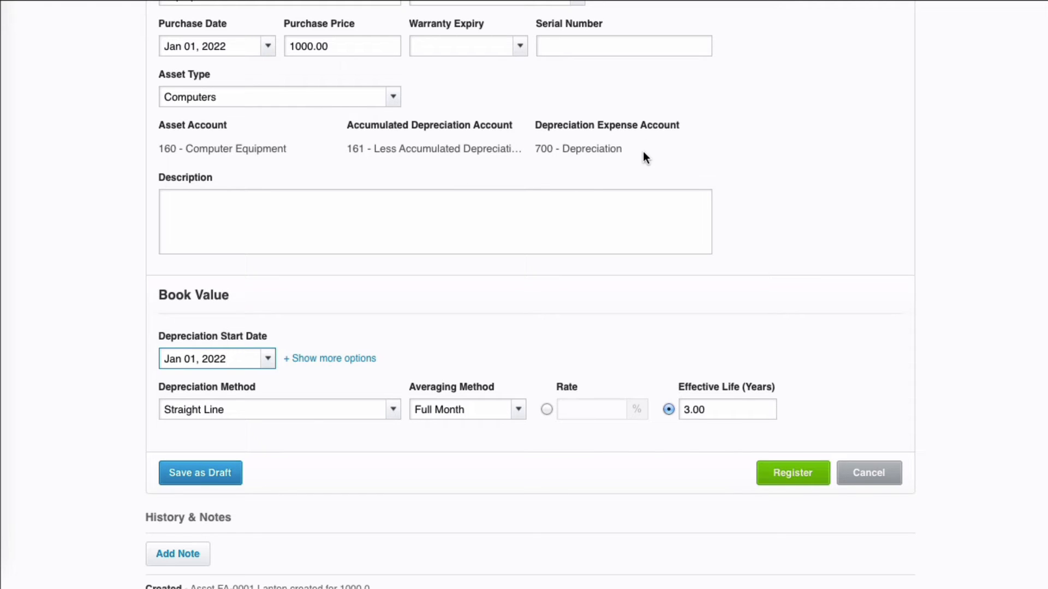
{"action": "mouse_move", "coordinate": [853, 382]}
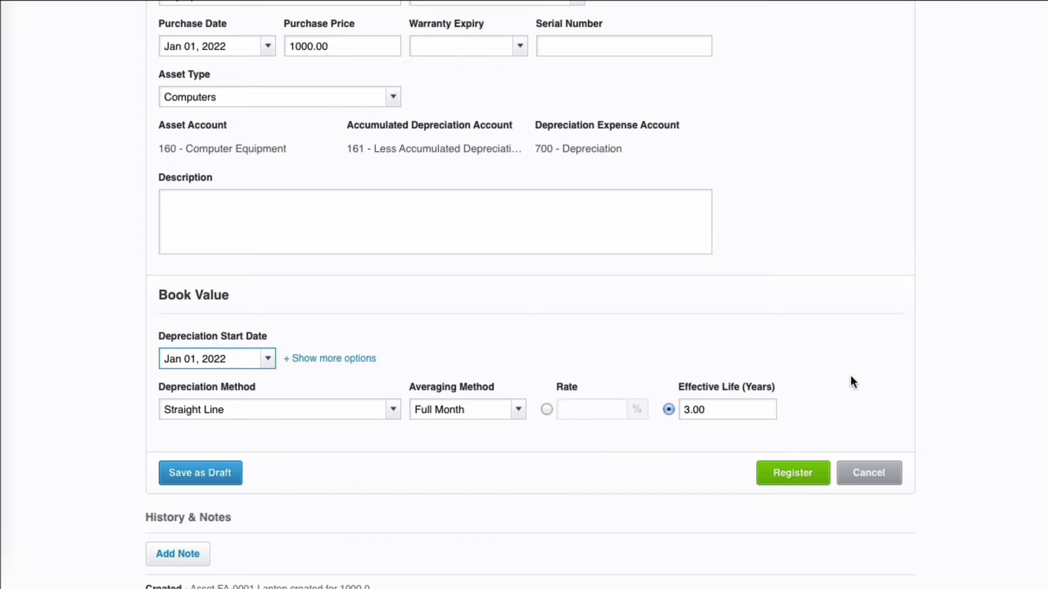
{"action": "left_click", "coordinate": [792, 473]}
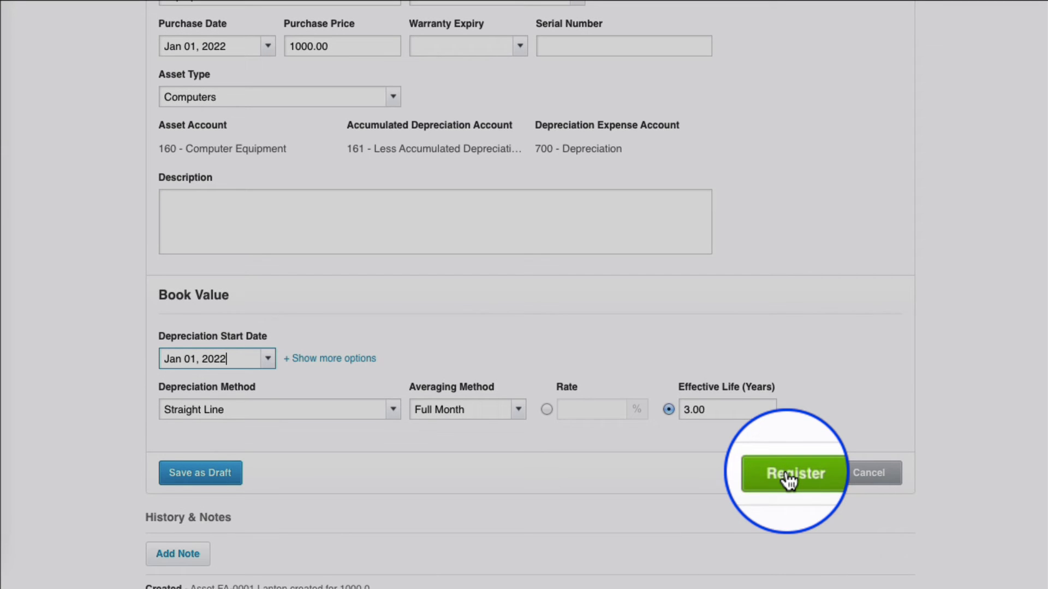
{"action": "left_click", "coordinate": [794, 473]}
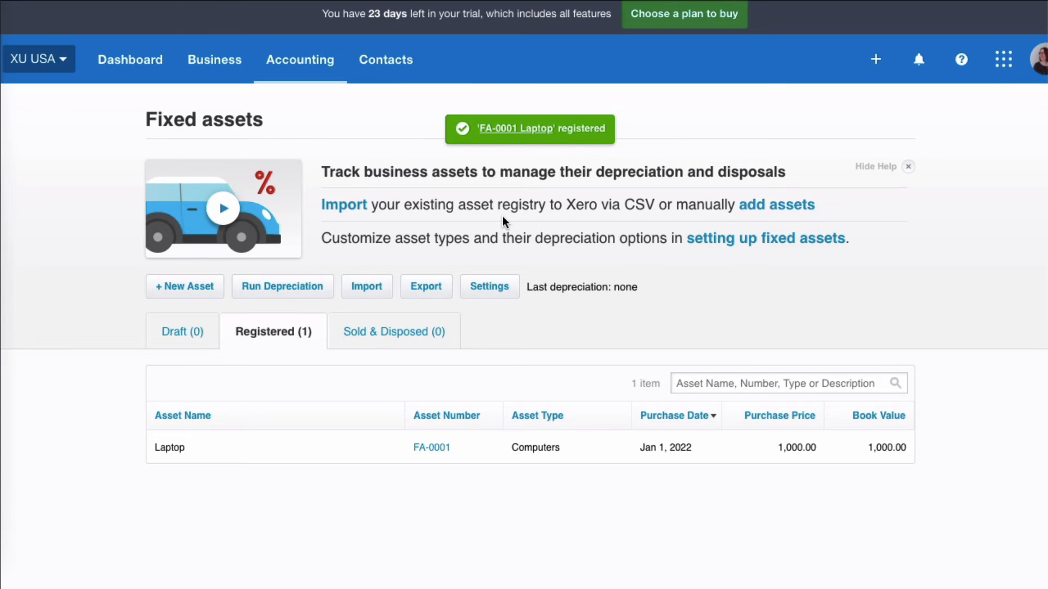
{"action": "mouse_move", "coordinate": [283, 286]}
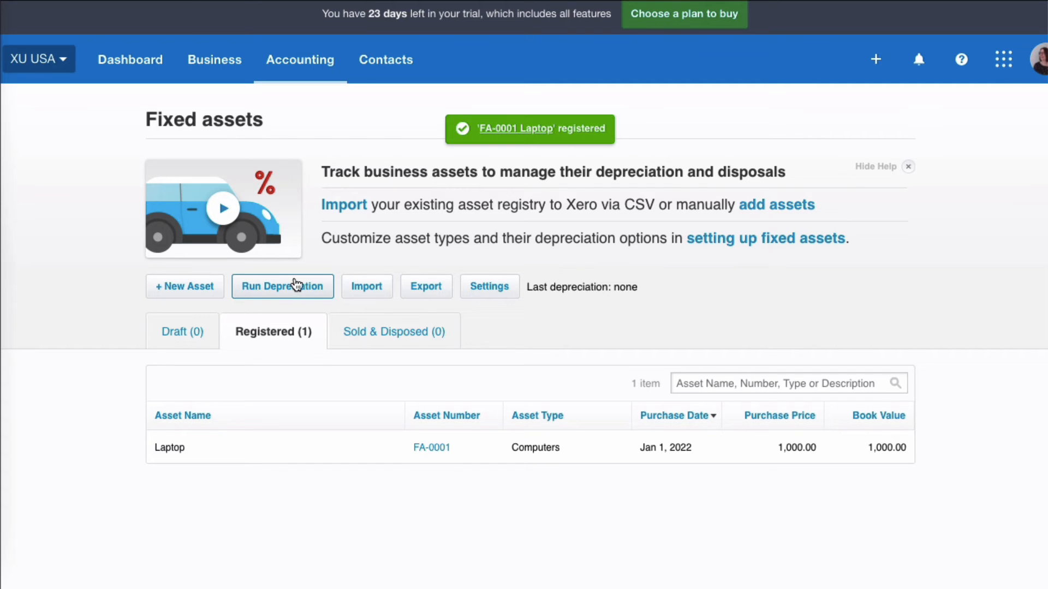
Step: Run depreciation to Mar 31, 2022 and view the Laptop's 916.67 book value
{"action": "left_click", "coordinate": [282, 286]}
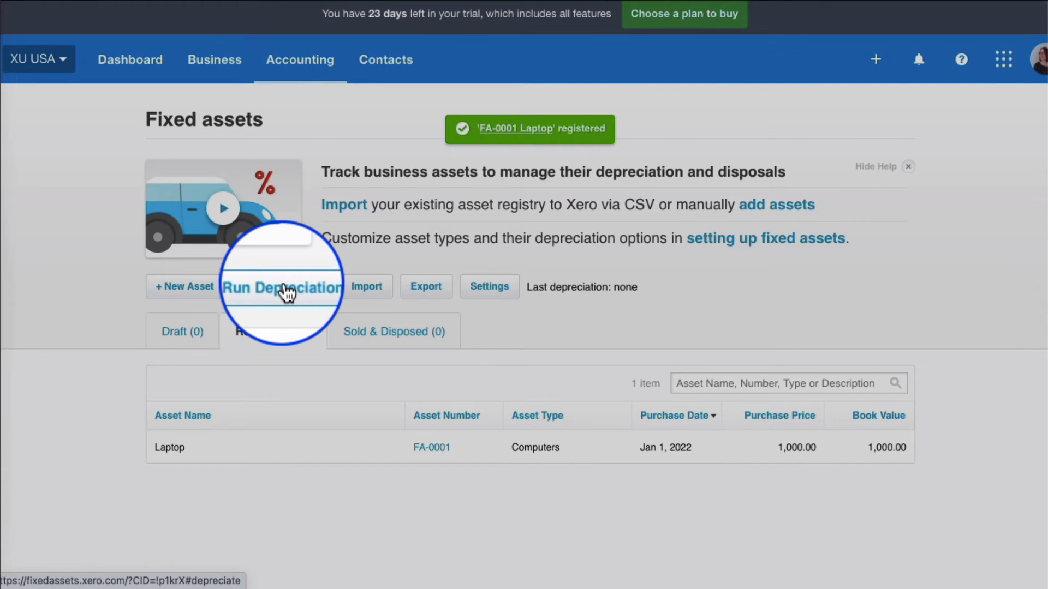
{"action": "left_click", "coordinate": [282, 286]}
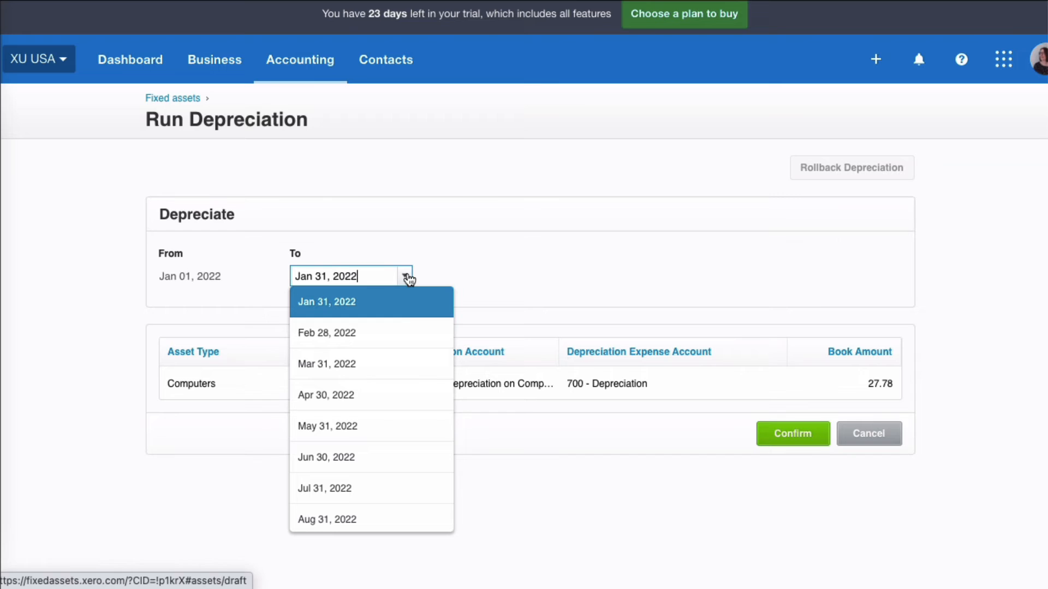
{"action": "mouse_move", "coordinate": [332, 368]}
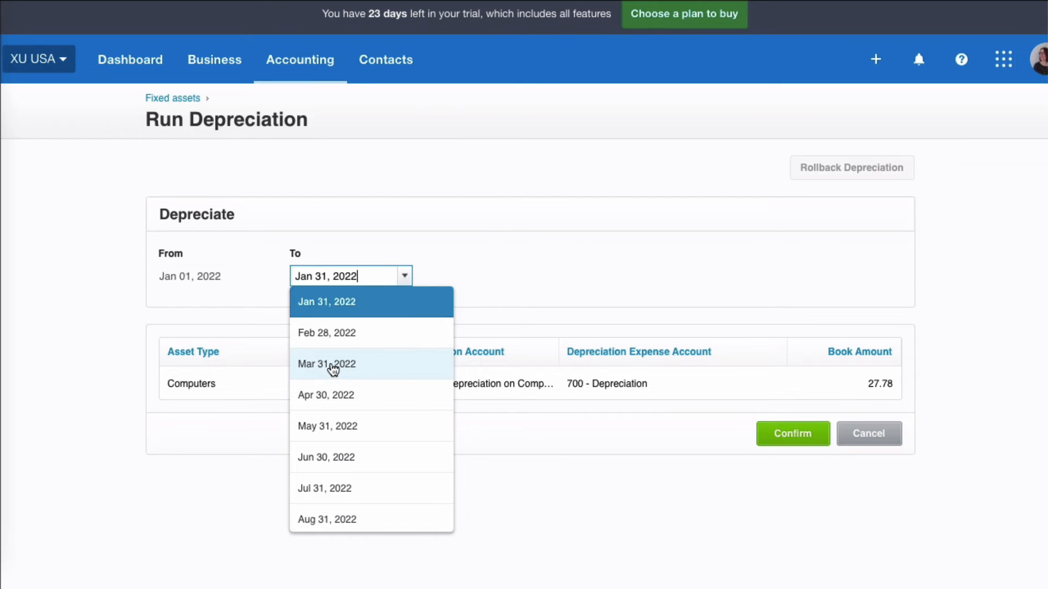
{"action": "left_click", "coordinate": [327, 364]}
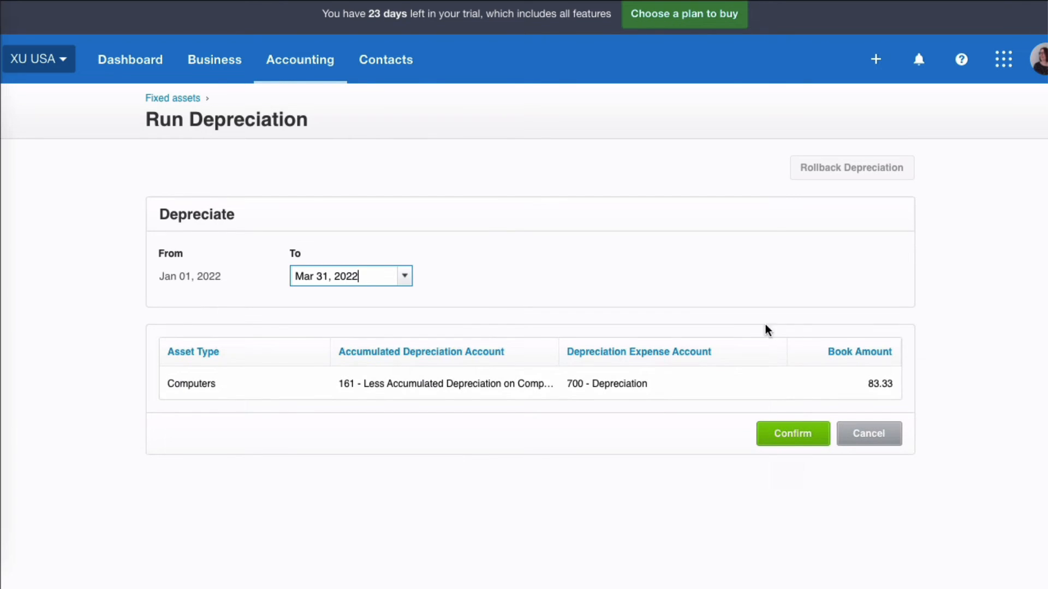
{"action": "left_click", "coordinate": [792, 432]}
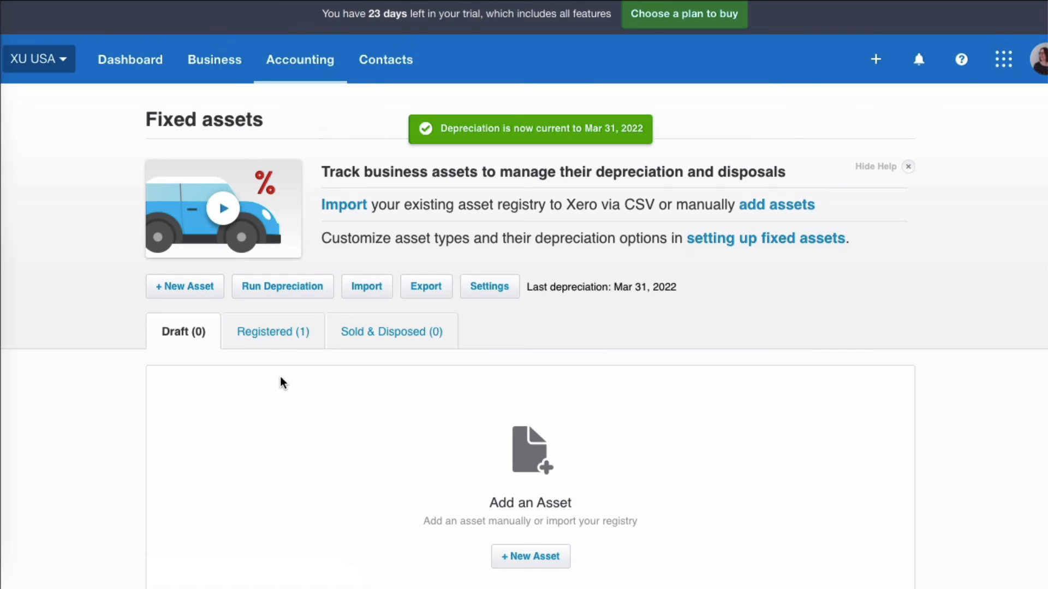
{"action": "left_click", "coordinate": [273, 332]}
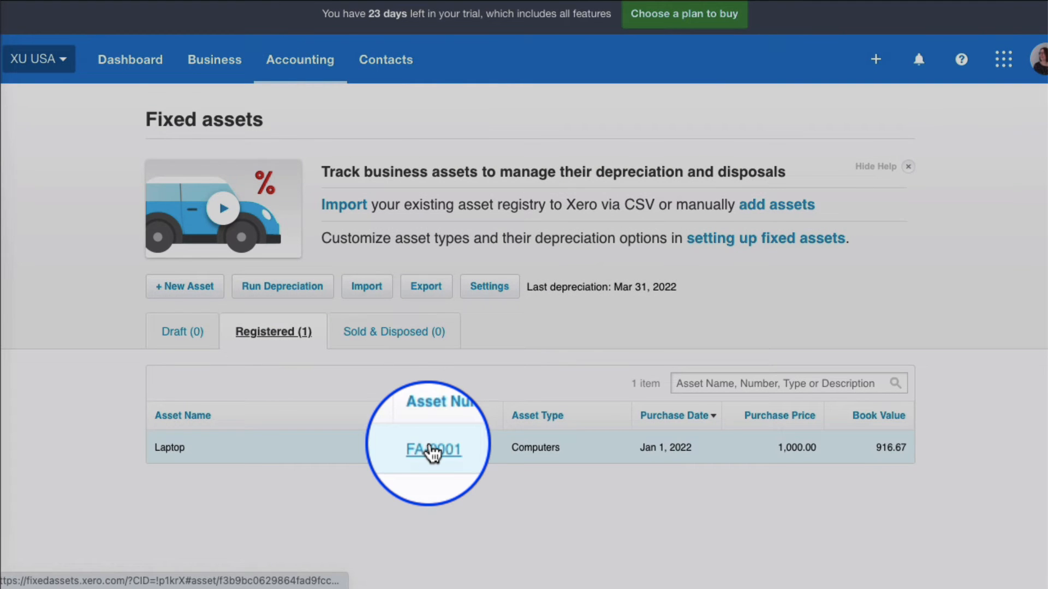
Step: Open the Mar 31, 2022 depreciation journal from asset FA-0001's full history
{"action": "left_click", "coordinate": [434, 448]}
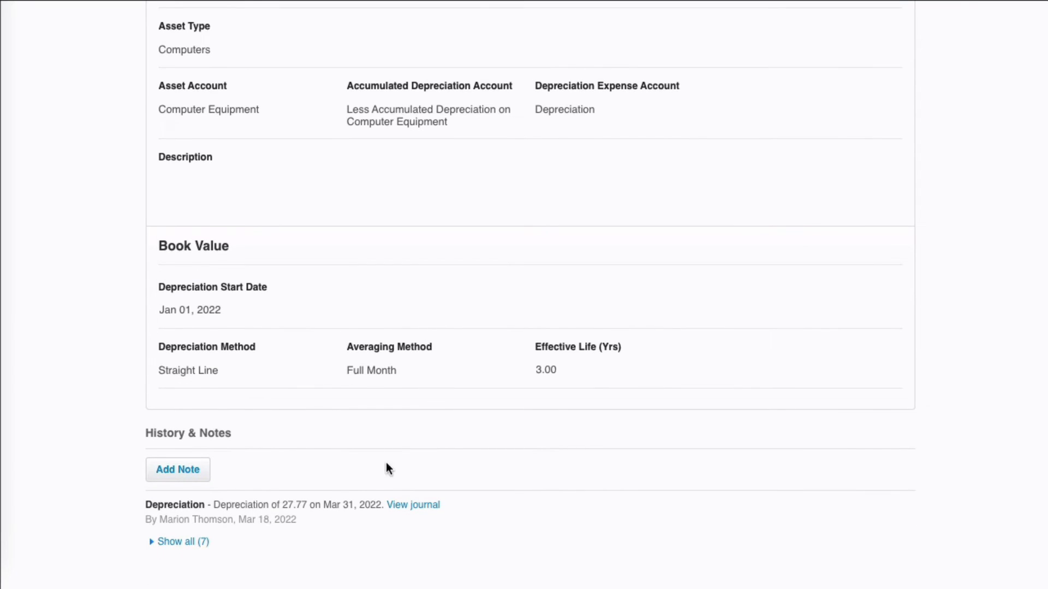
{"action": "left_click", "coordinate": [183, 541]}
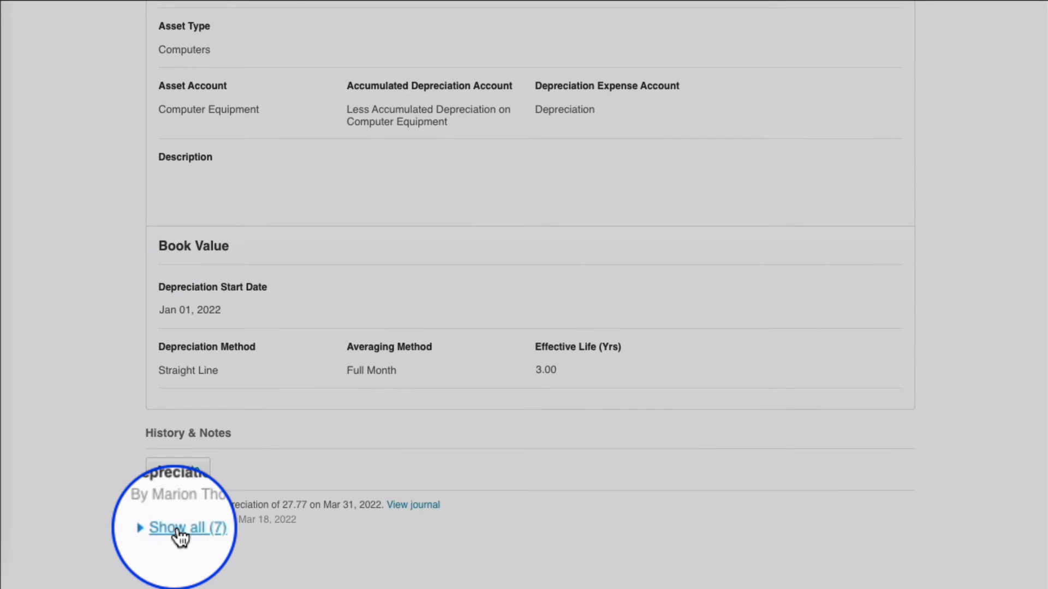
{"action": "left_click", "coordinate": [187, 527]}
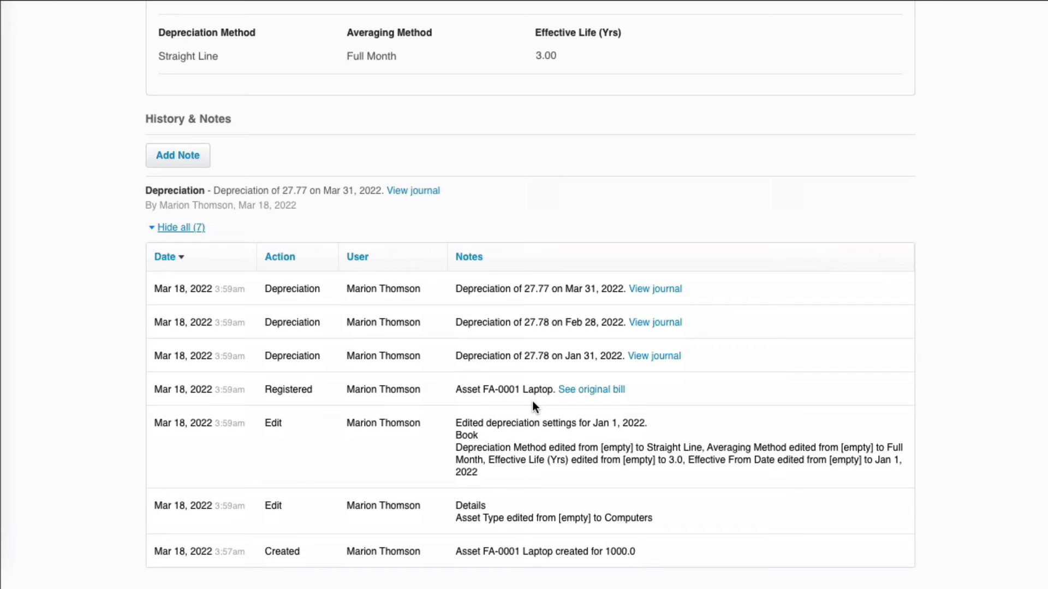
{"action": "mouse_move", "coordinate": [545, 375]}
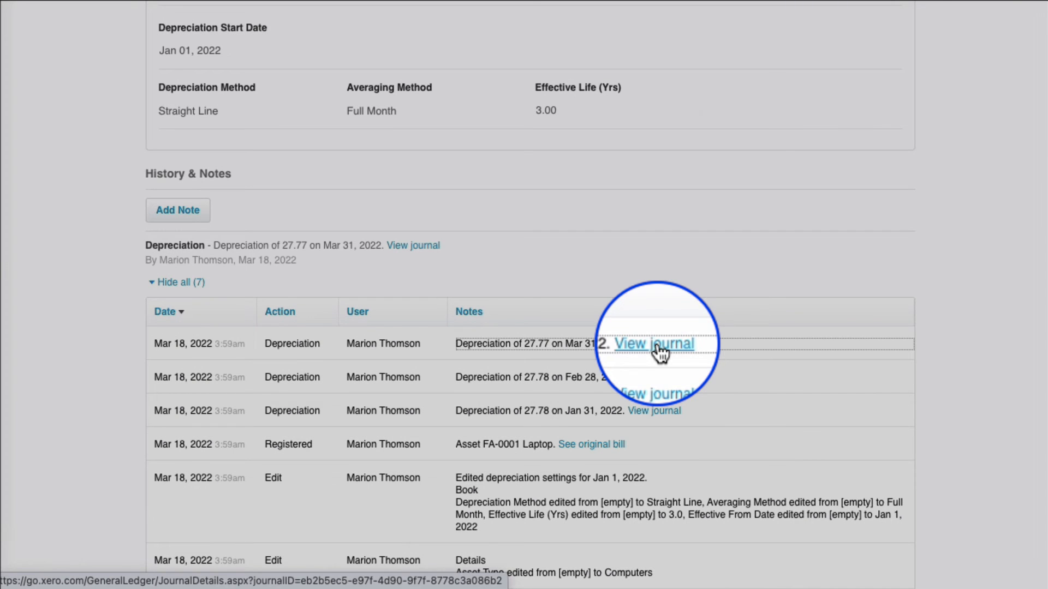
{"action": "left_click", "coordinate": [655, 343]}
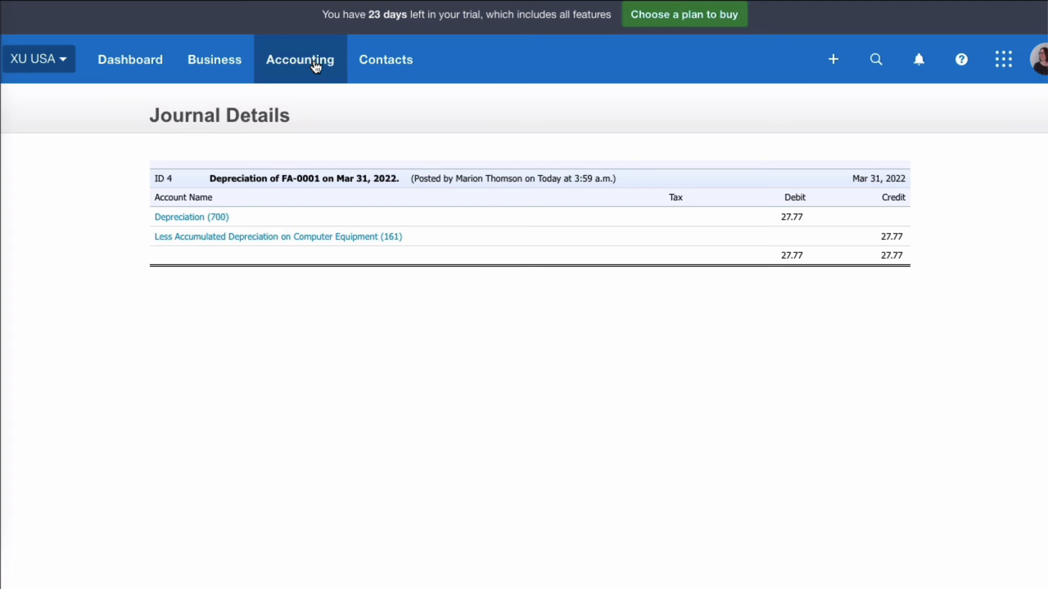
Step: Run the Income Statement for March 2022, comparing with the two previous months
{"action": "left_click", "coordinate": [299, 59]}
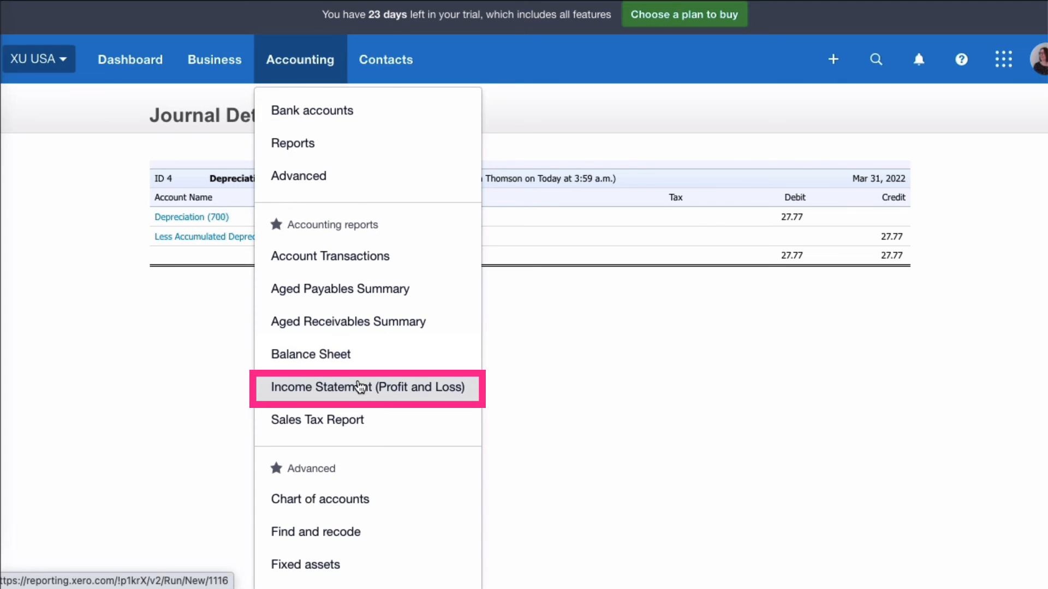
{"action": "left_click", "coordinate": [363, 387]}
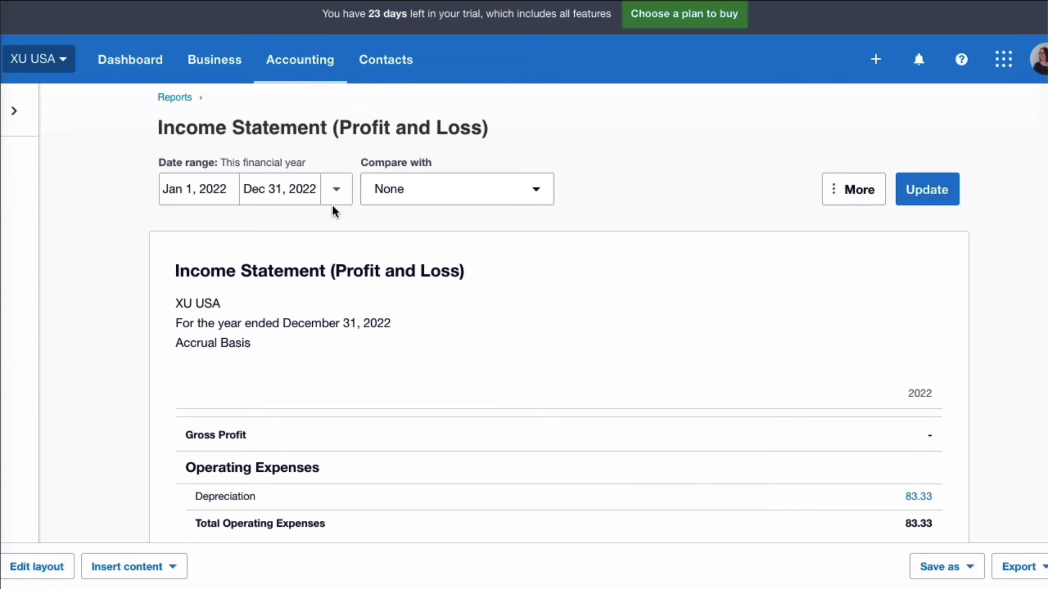
{"action": "scroll", "scroll_direction": "down", "scroll_amount": 3}
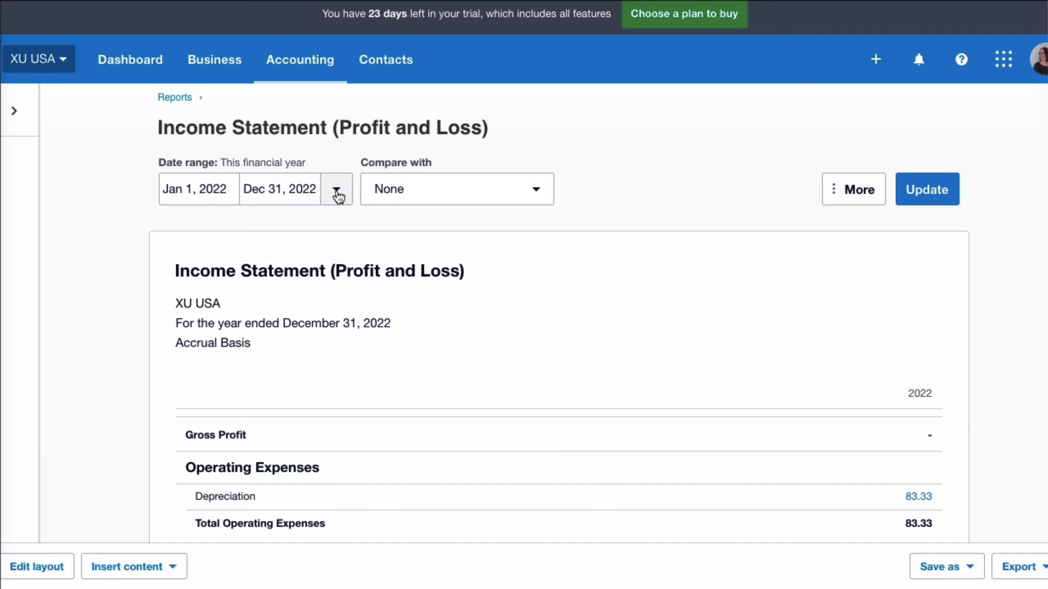
{"action": "left_click", "coordinate": [336, 190]}
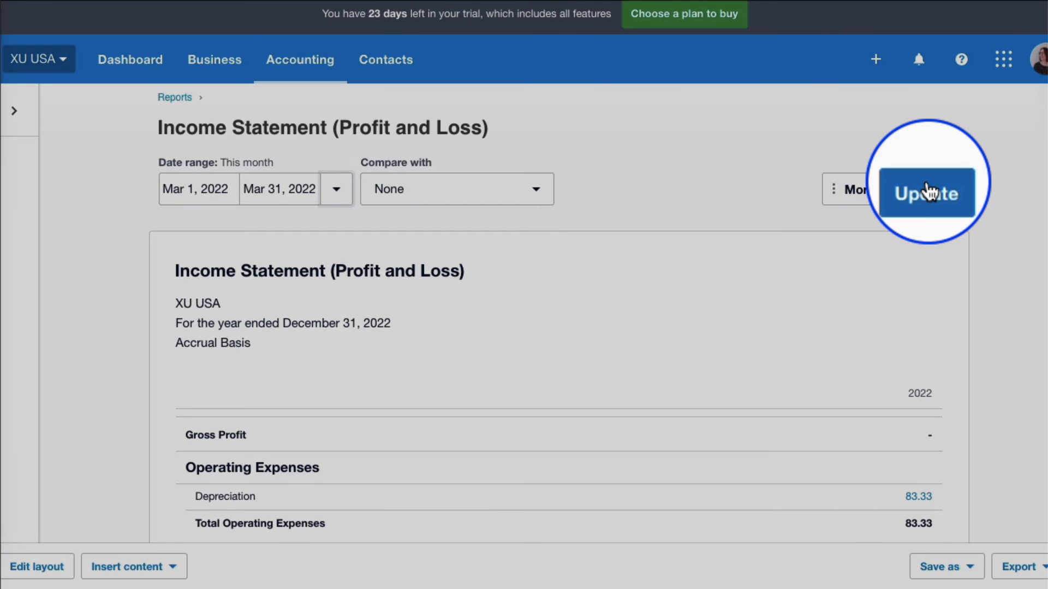
{"action": "left_click", "coordinate": [926, 189]}
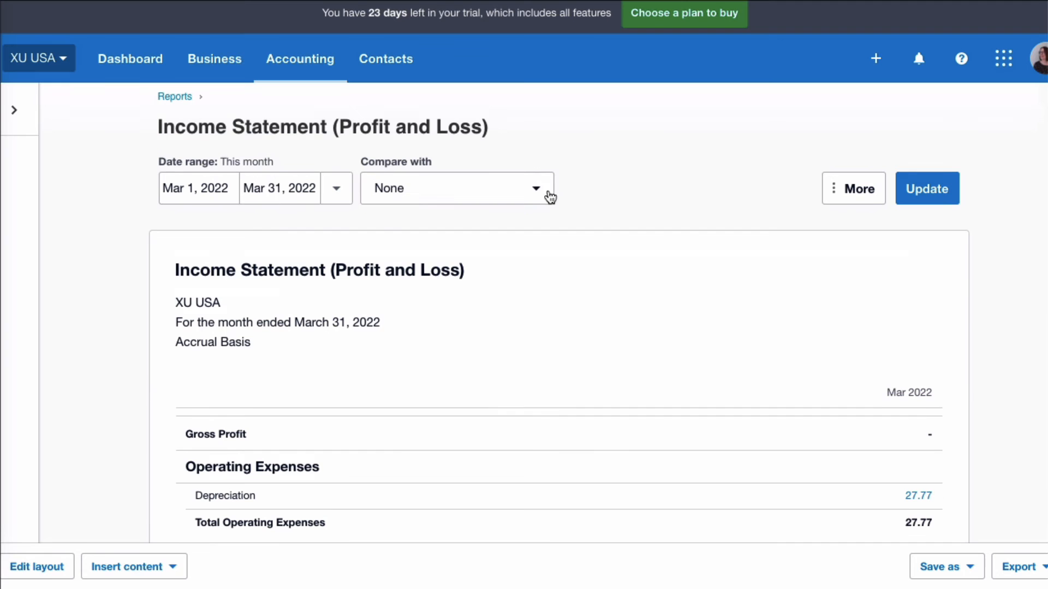
{"action": "left_click", "coordinate": [456, 188]}
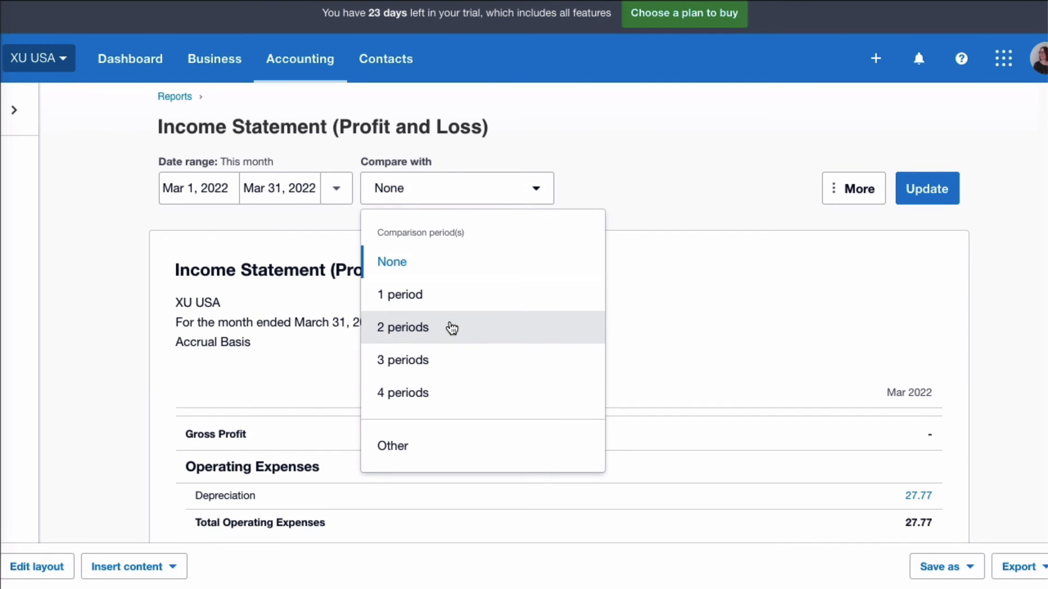
{"action": "left_click", "coordinate": [402, 328]}
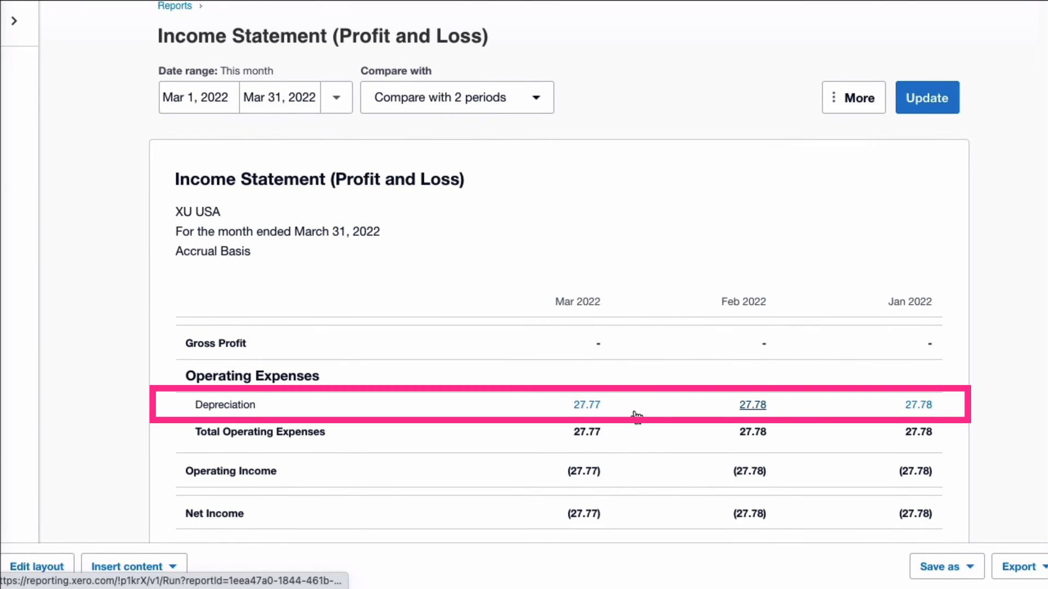
{"action": "left_click", "coordinate": [300, 59]}
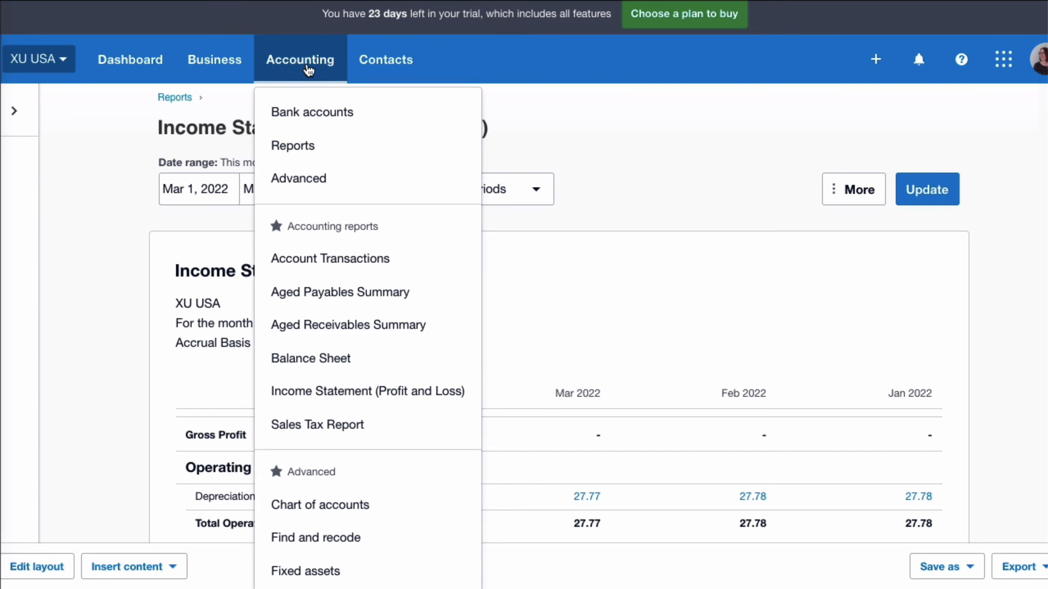
{"action": "mouse_move", "coordinate": [328, 358]}
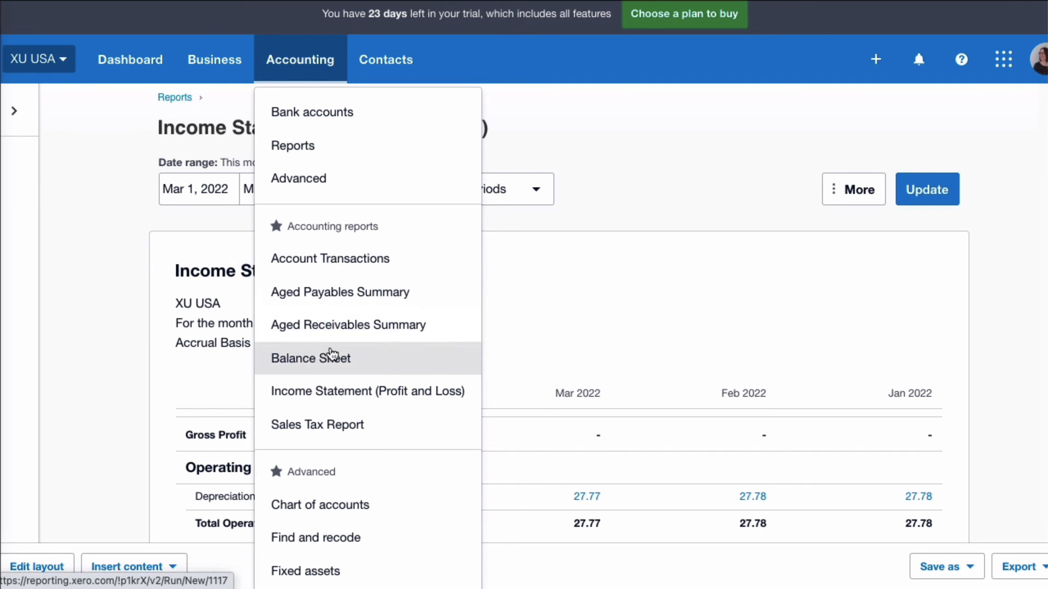
Step: Run the Balance Sheet as of February 28, 2022
{"action": "left_click", "coordinate": [310, 358]}
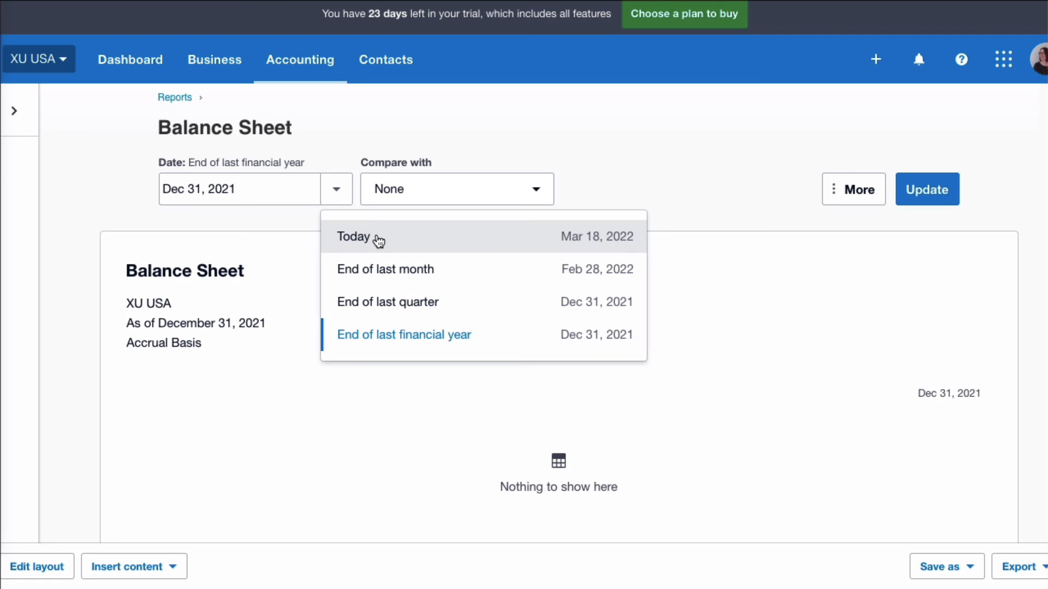
{"action": "left_click", "coordinate": [386, 269]}
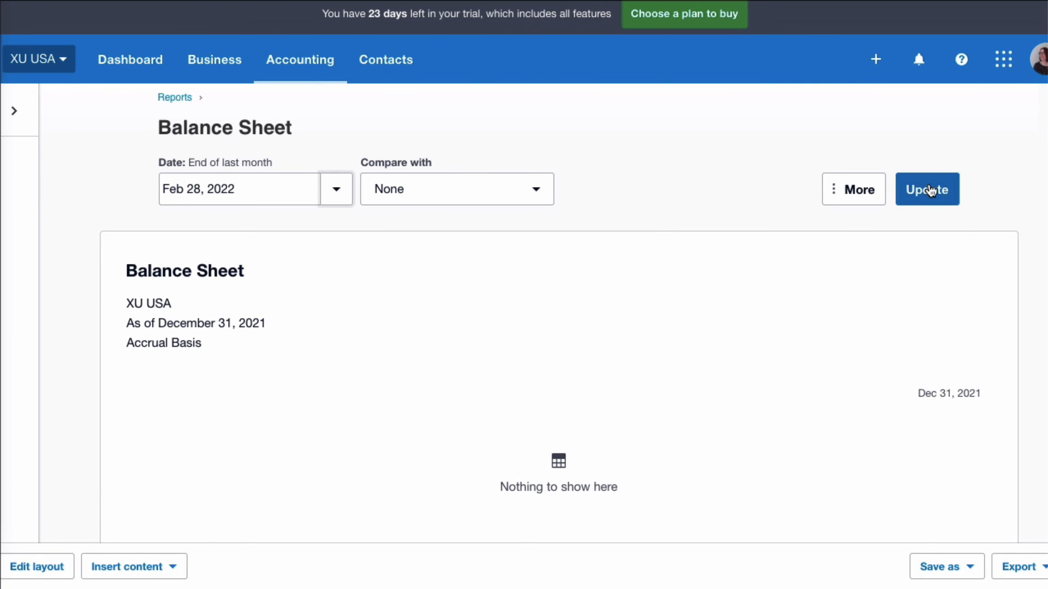
{"action": "left_click", "coordinate": [927, 189]}
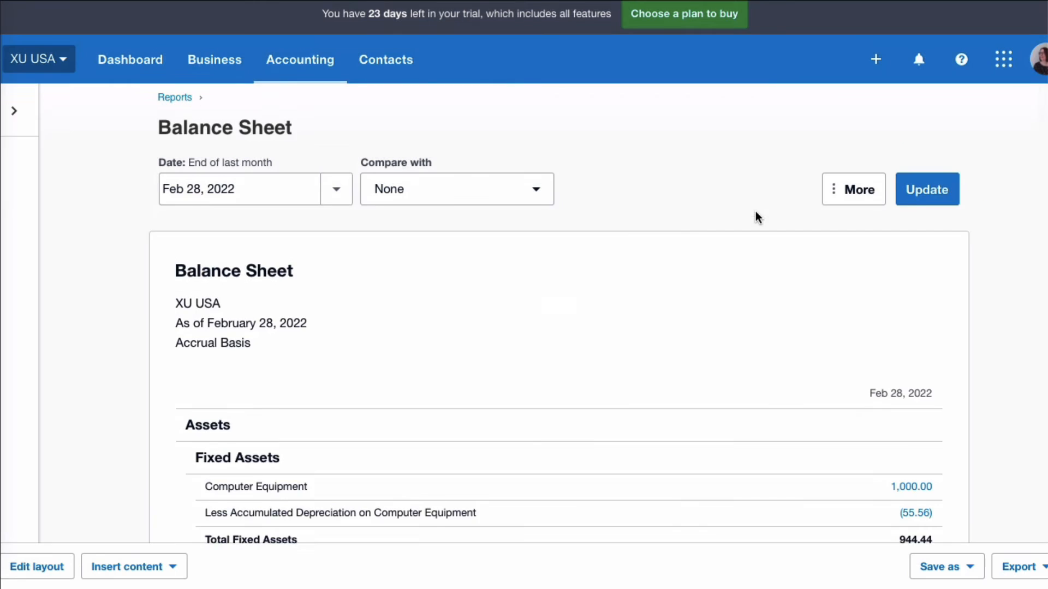
{"action": "scroll", "scroll_direction": "down", "scroll_amount": 3}
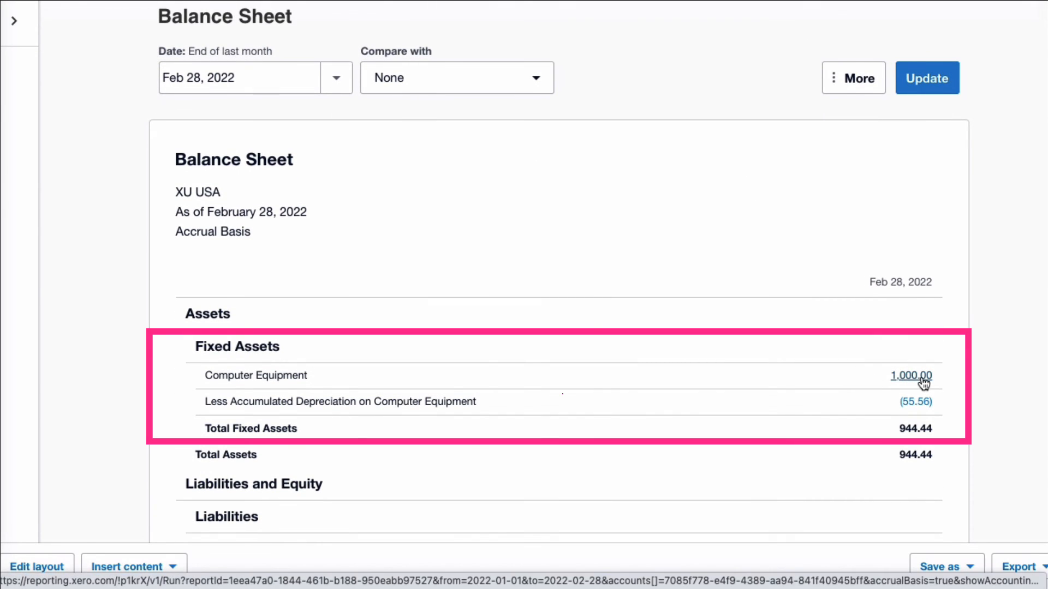
{"action": "mouse_move", "coordinate": [952, 413]}
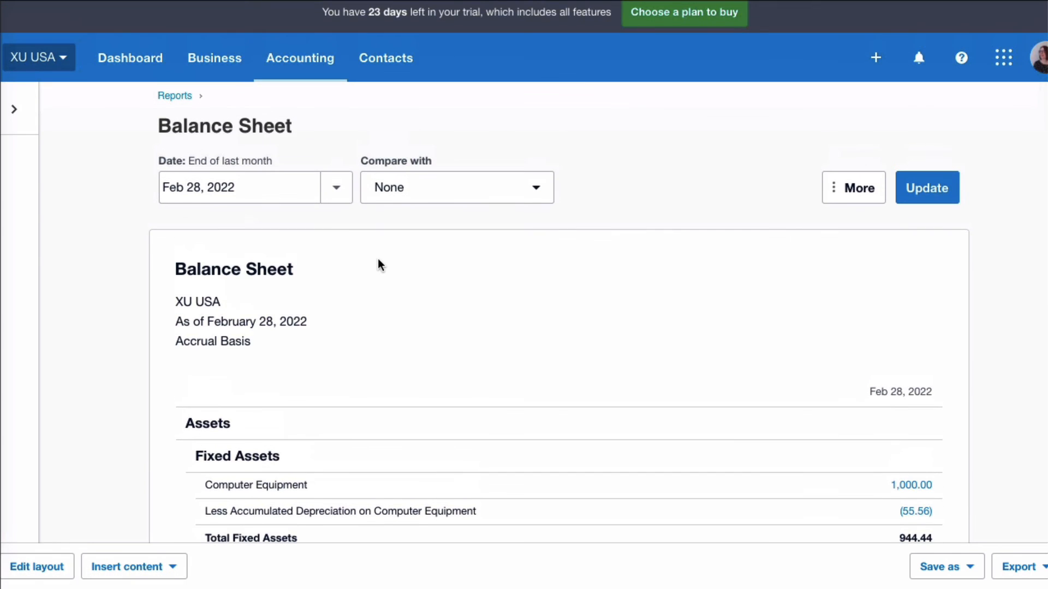
Step: Change the Balance Sheet date to January 31, 2022 using the calendar
{"action": "left_click", "coordinate": [336, 187]}
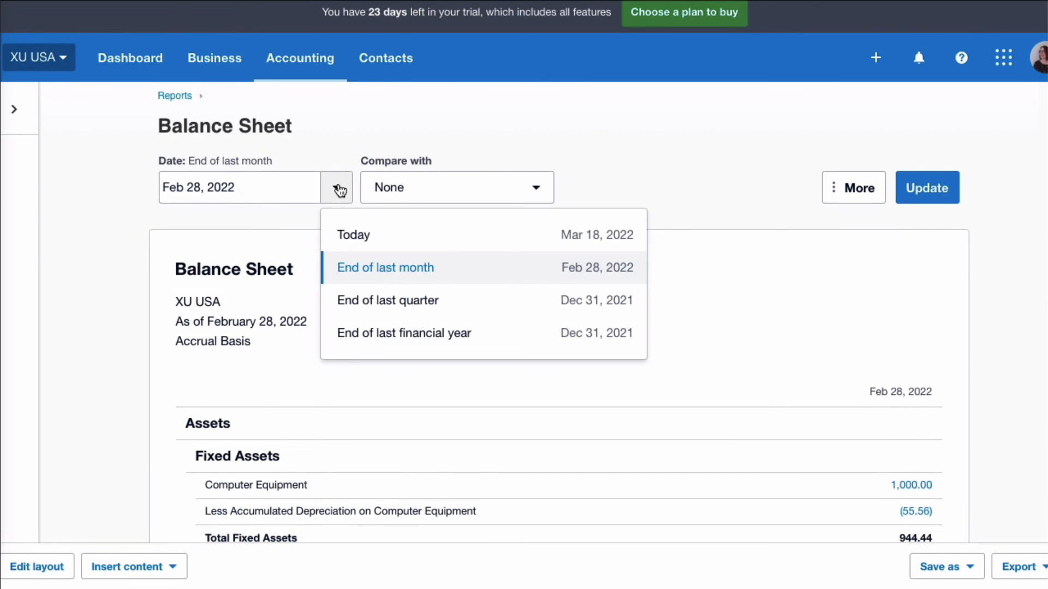
{"action": "left_click", "coordinate": [239, 187]}
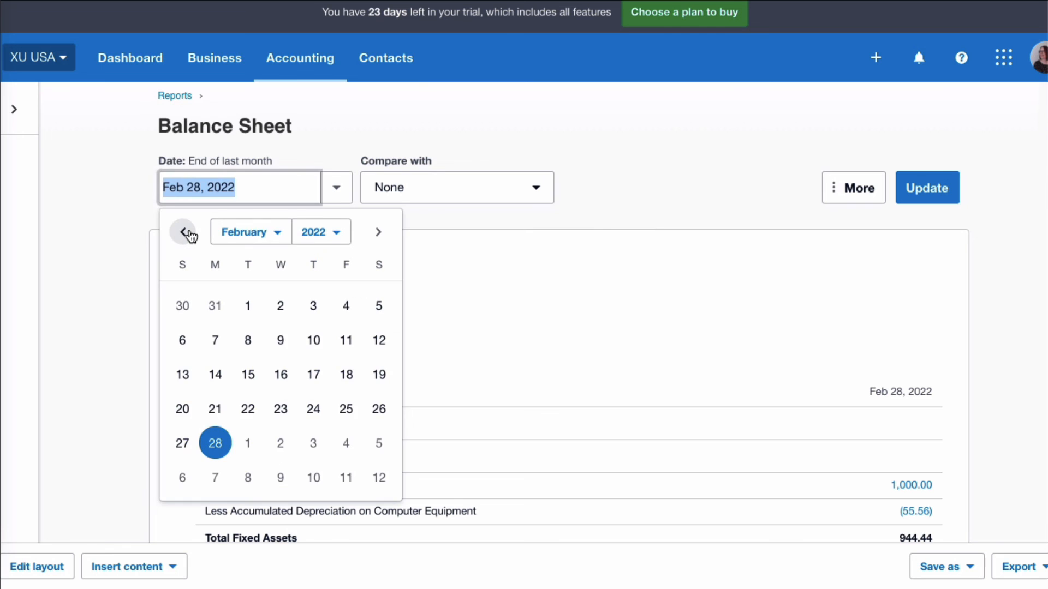
{"action": "left_click", "coordinate": [182, 232]}
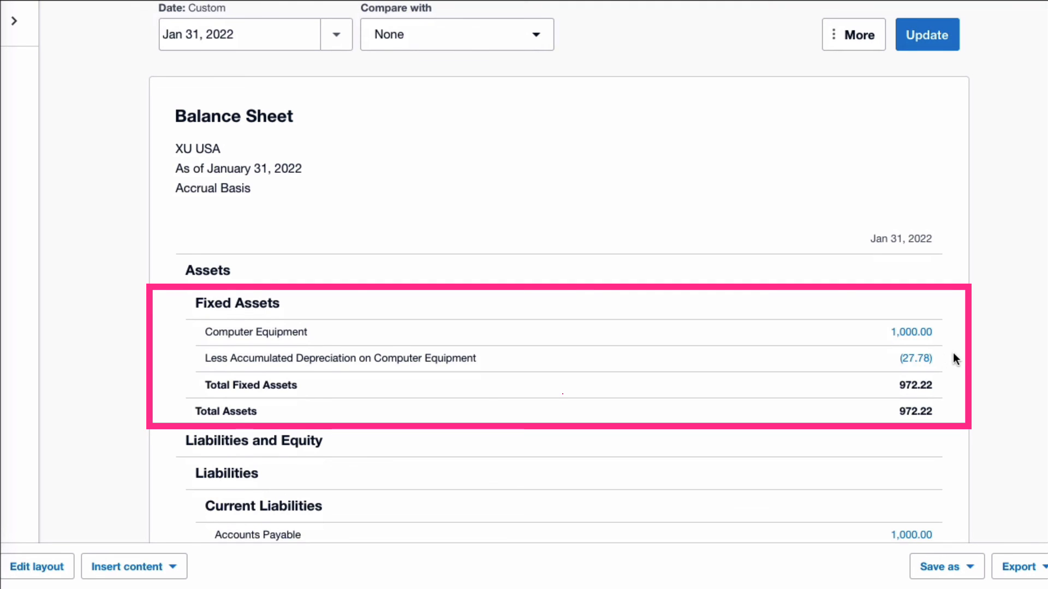
{"action": "mouse_move", "coordinate": [957, 411]}
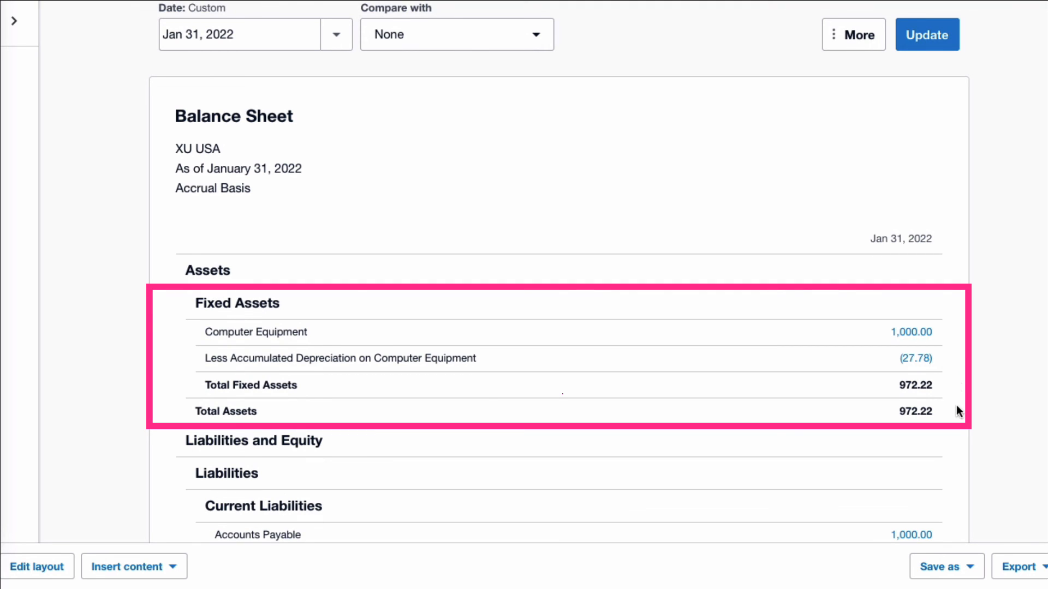
{"action": "mouse_move", "coordinate": [925, 431]}
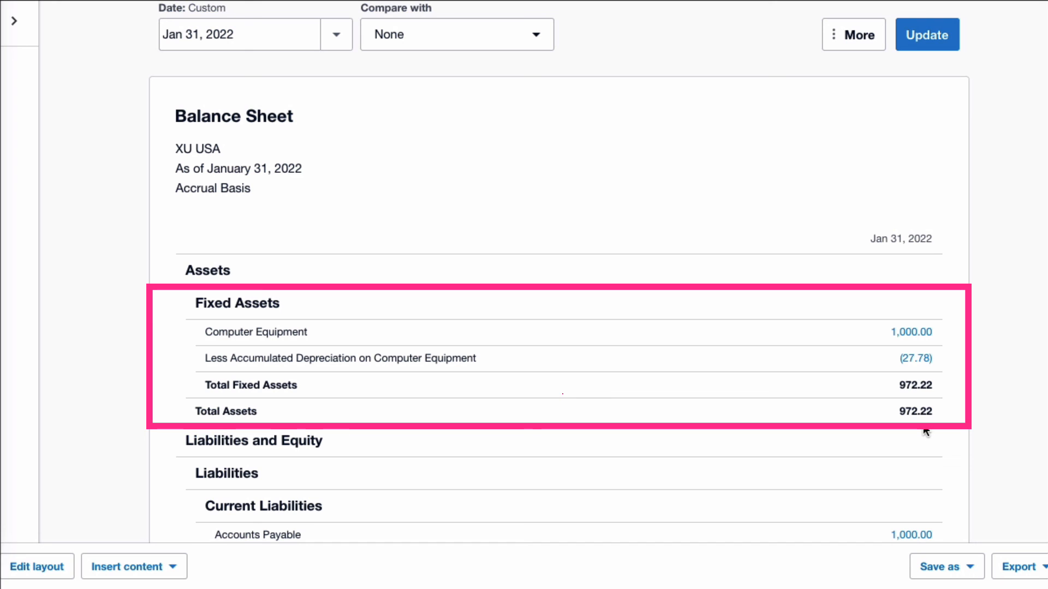